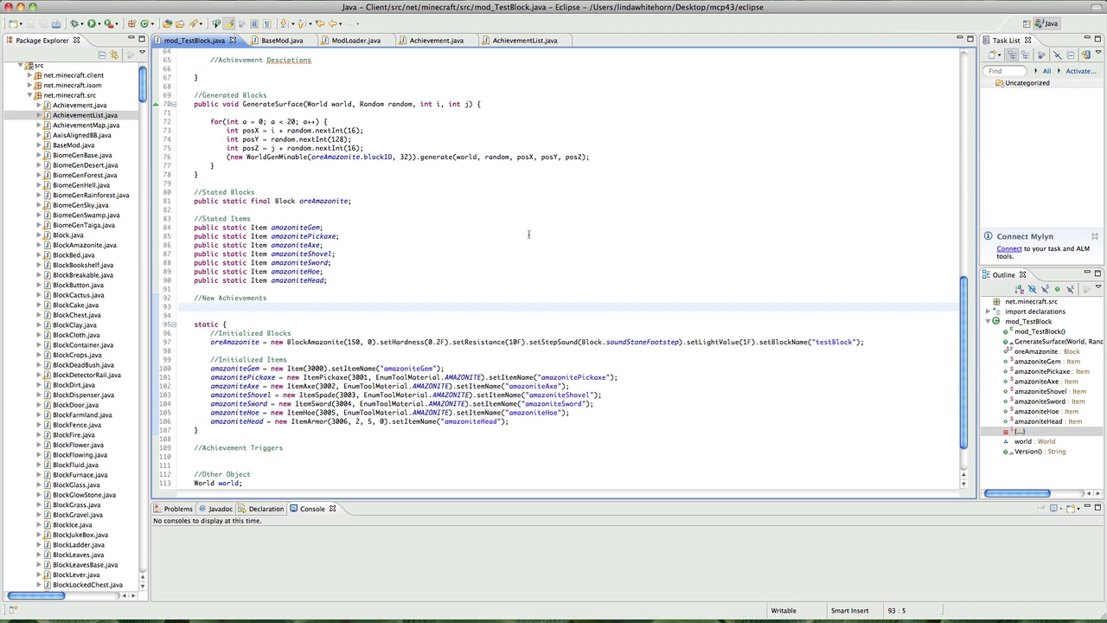
- Review Achievement.java's constructors, then view AchievementList's vanilla definitions with acquireIron highlighted
left_click(194, 305)
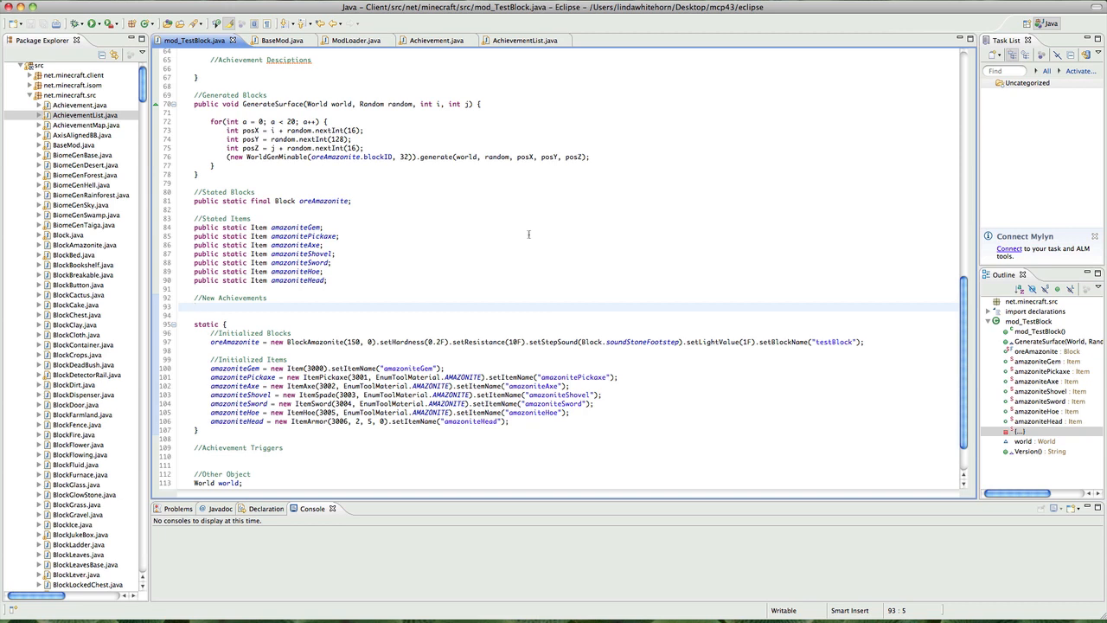
left_click(193, 306)
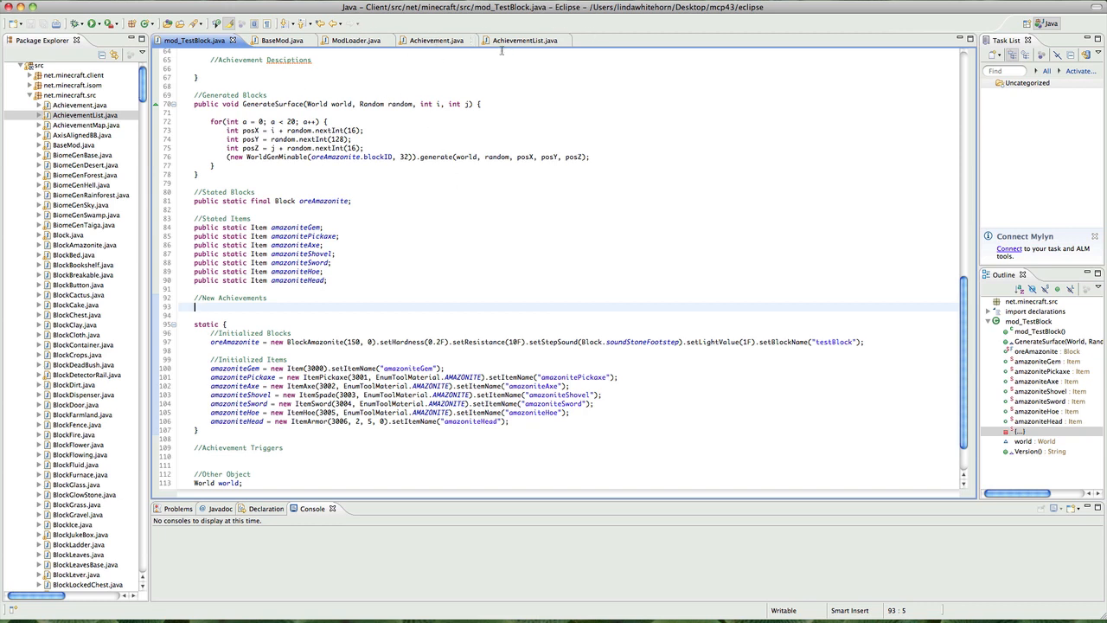
left_click(429, 40)
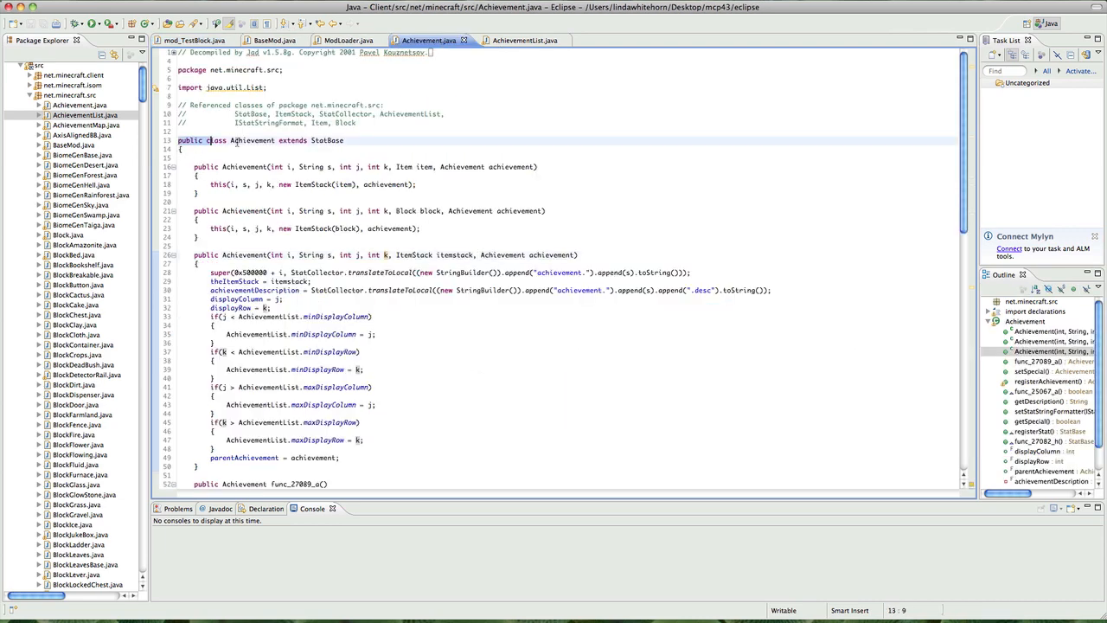
left_click(346, 140)
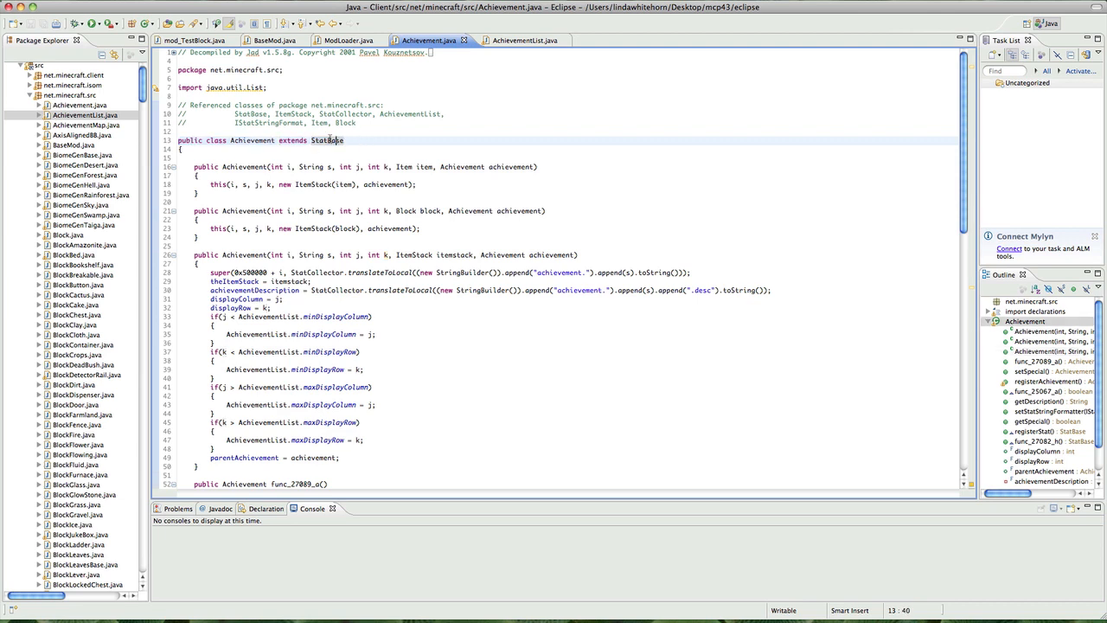
left_click(345, 140)
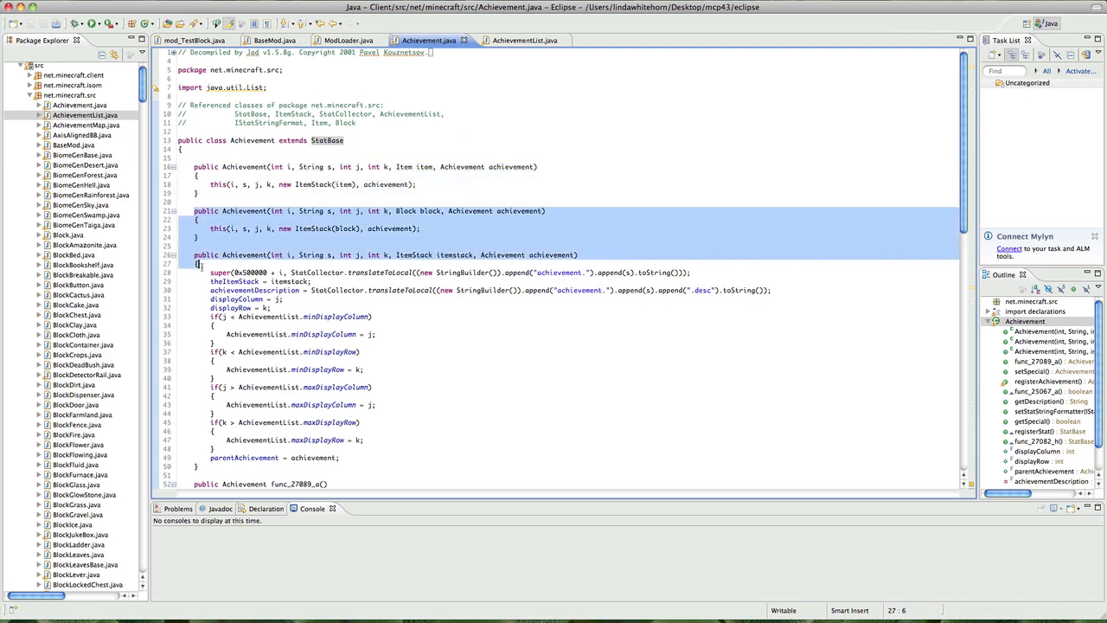
scroll("down", 3)
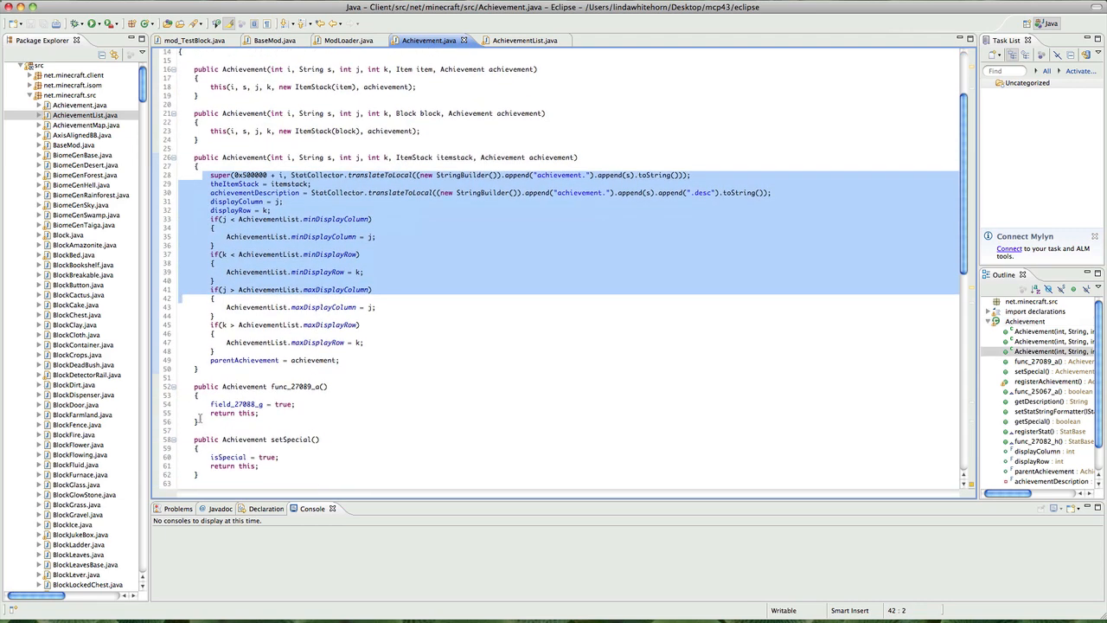
scroll("down", 3)
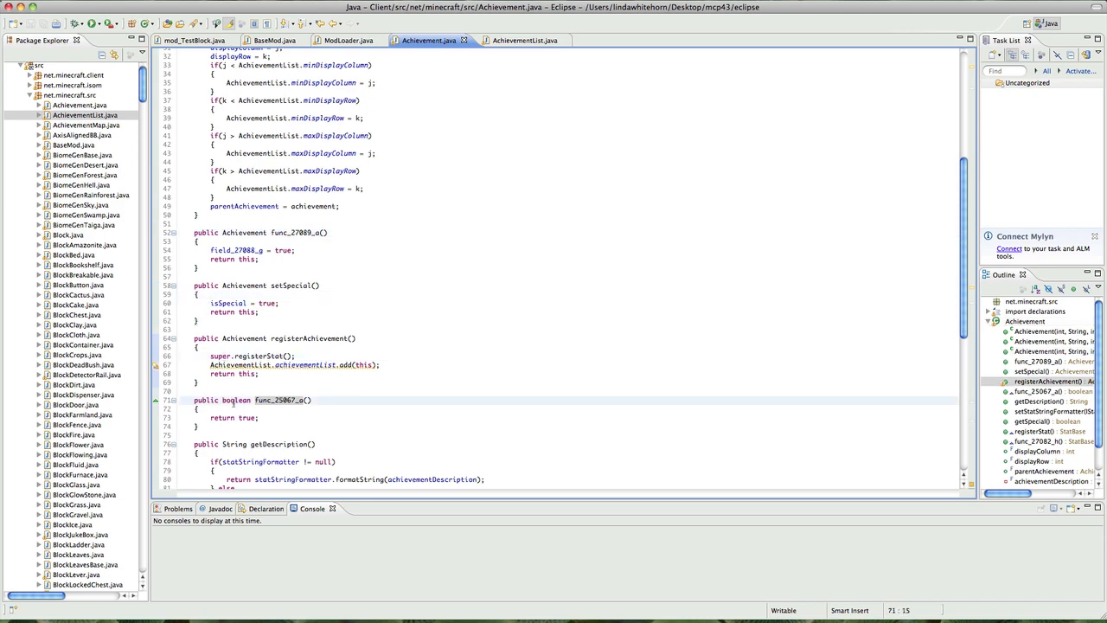
scroll("down", 3)
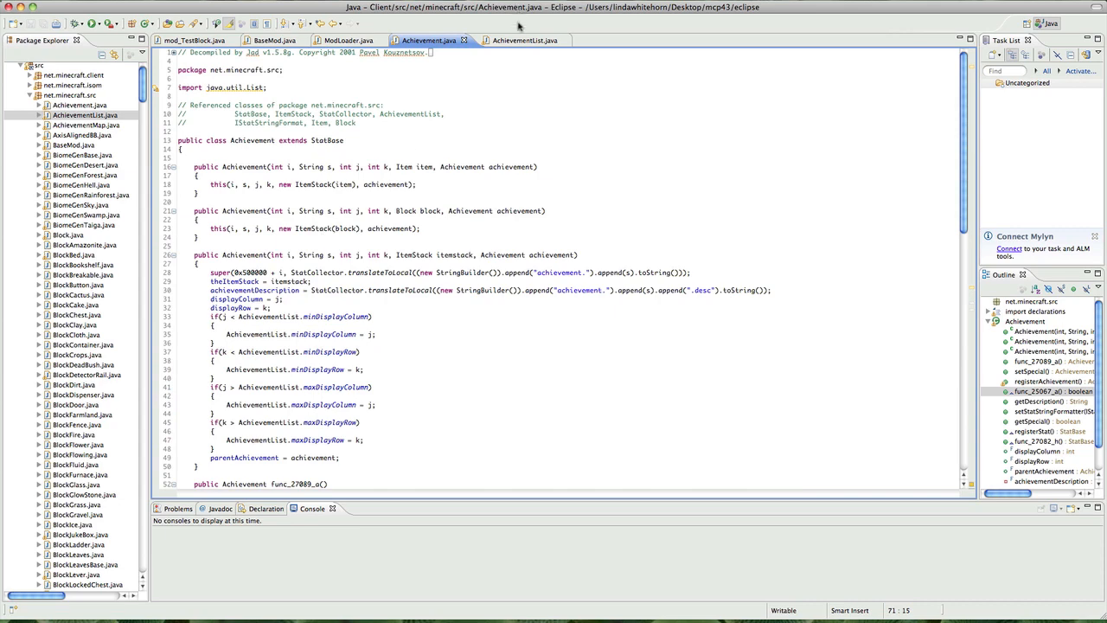
left_click(516, 40)
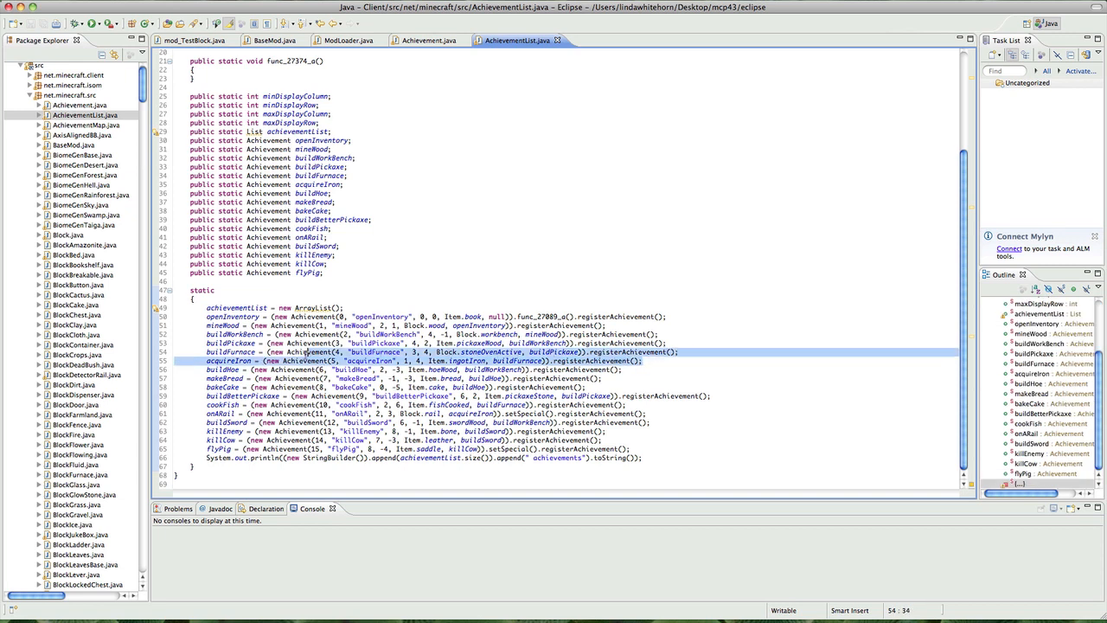
left_click(207, 361)
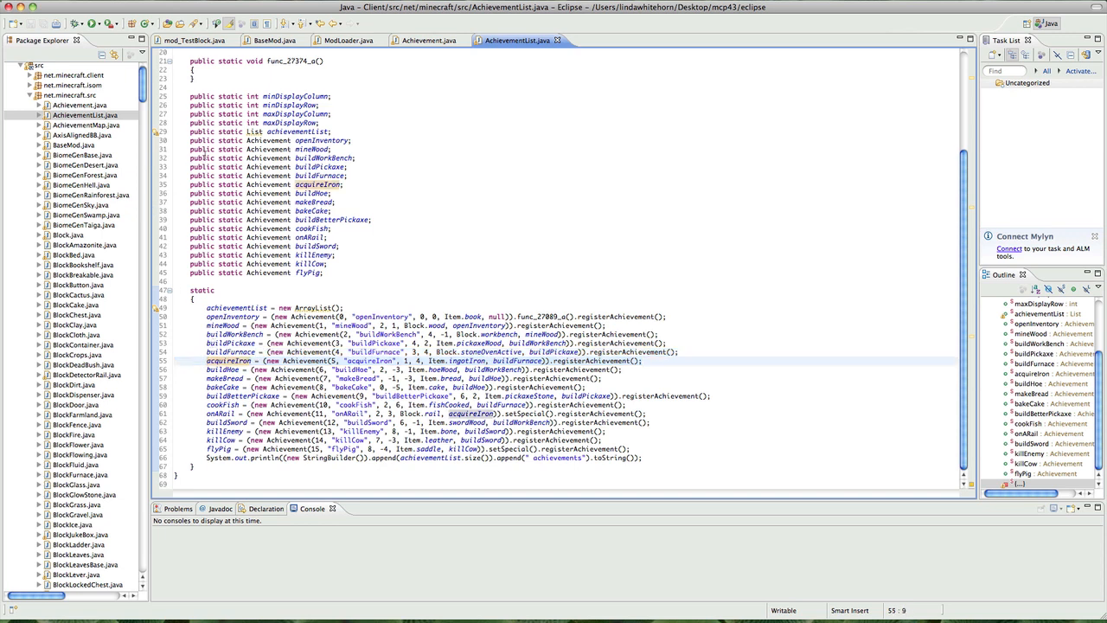
- In mod_TestBlock, begin 'public static Achievement dirtMan = new Achievement()' under New Achievements
left_click(192, 39)
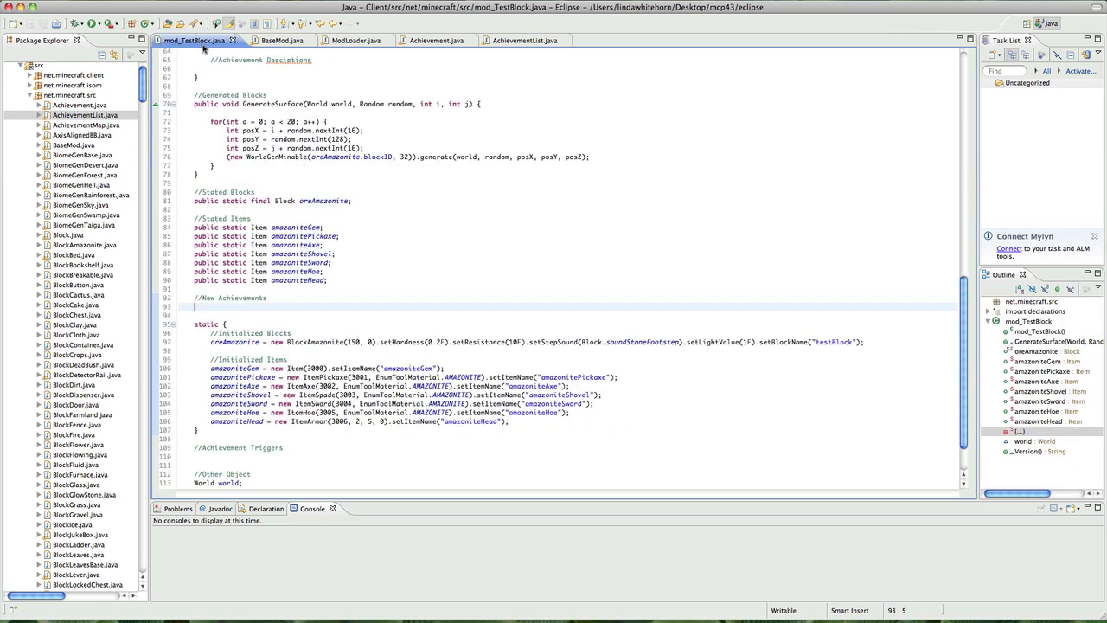
type("public")
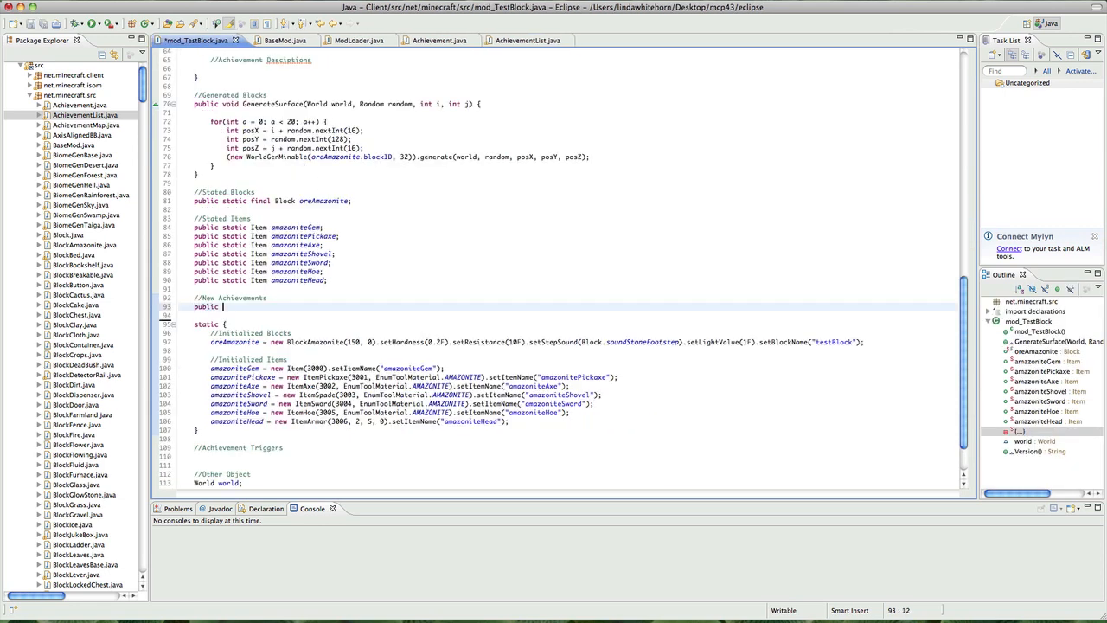
type("static Achievement")
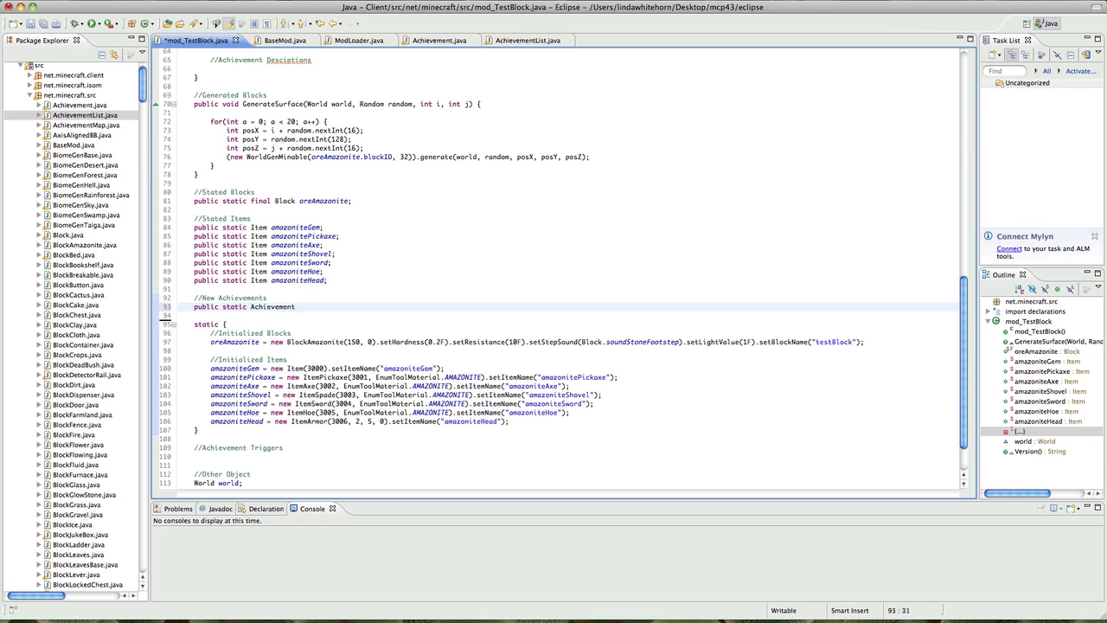
type("dr")
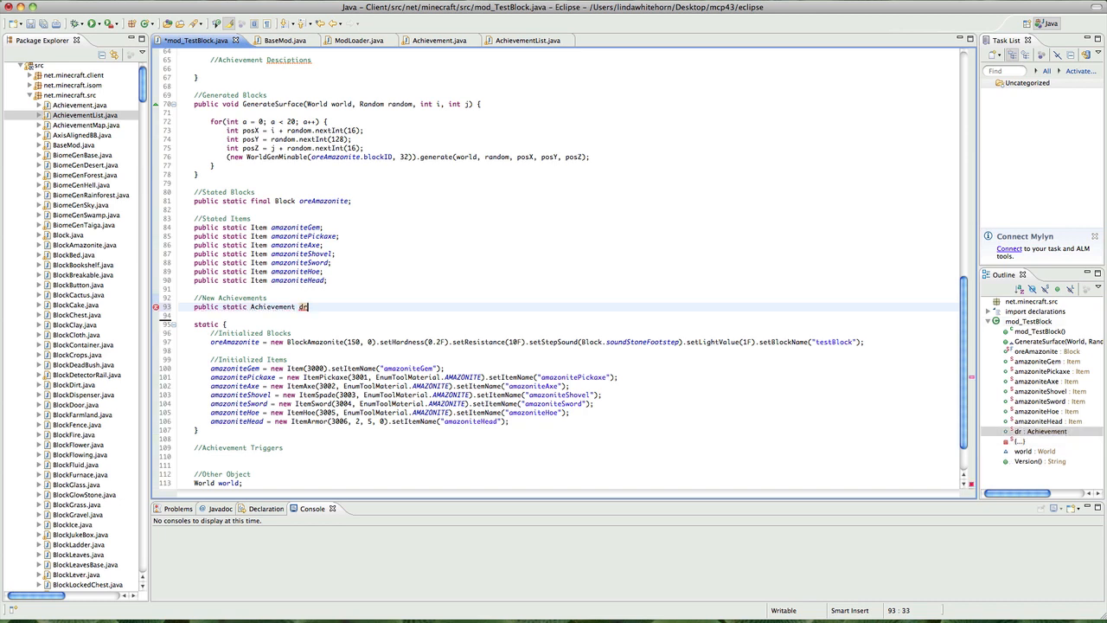
type("irtMon")
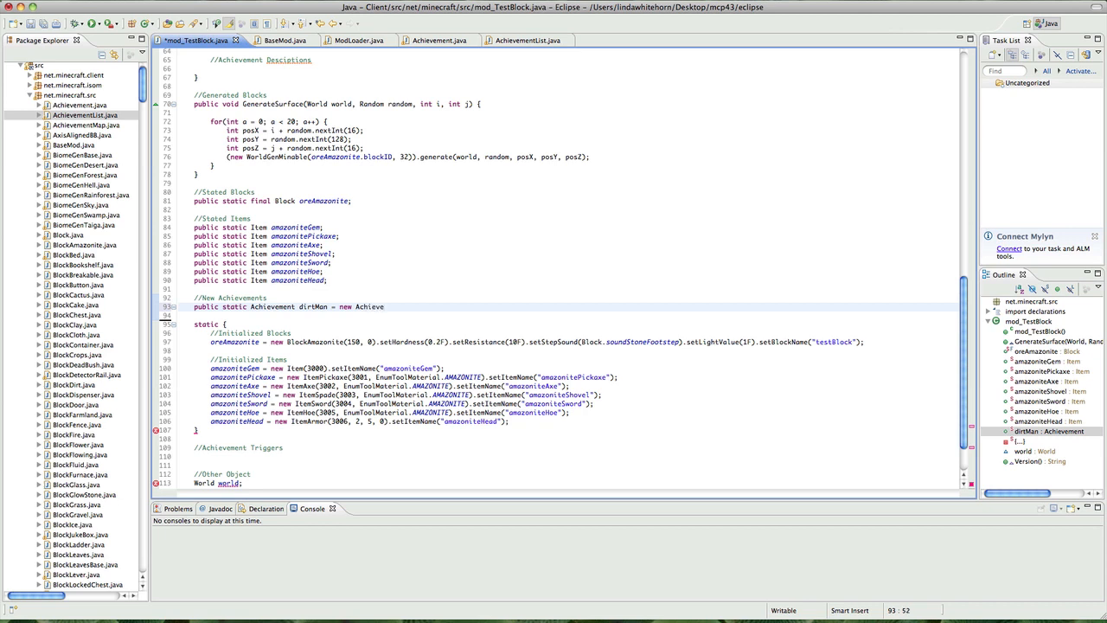
type("ment();")
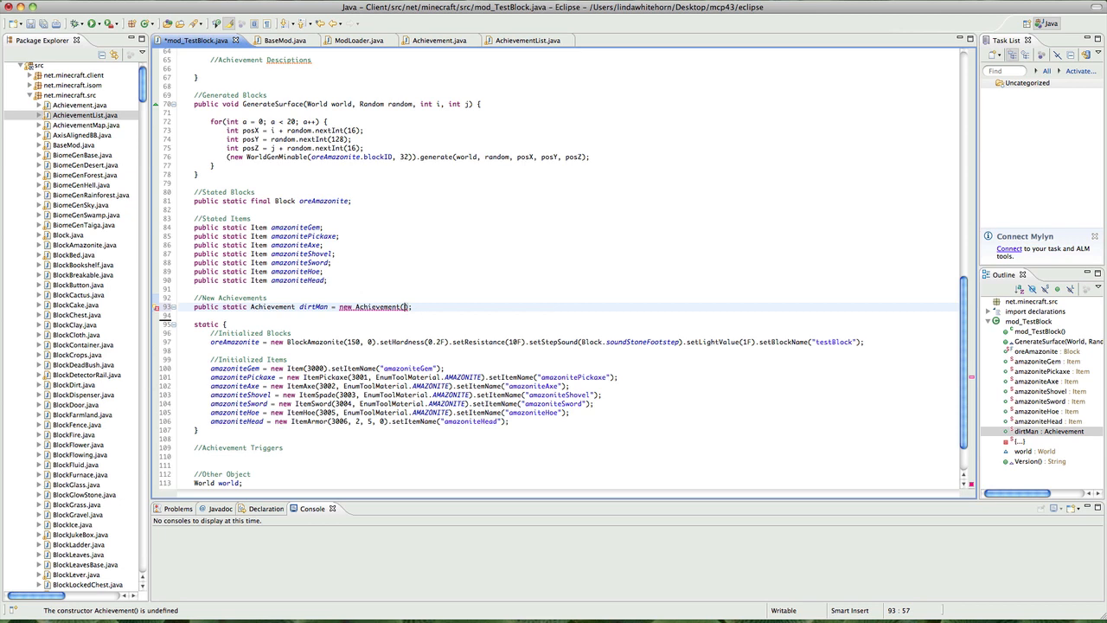
- Pass ID 1000 and an empty name string, then consult AchievementList for the argument pattern
type("11")
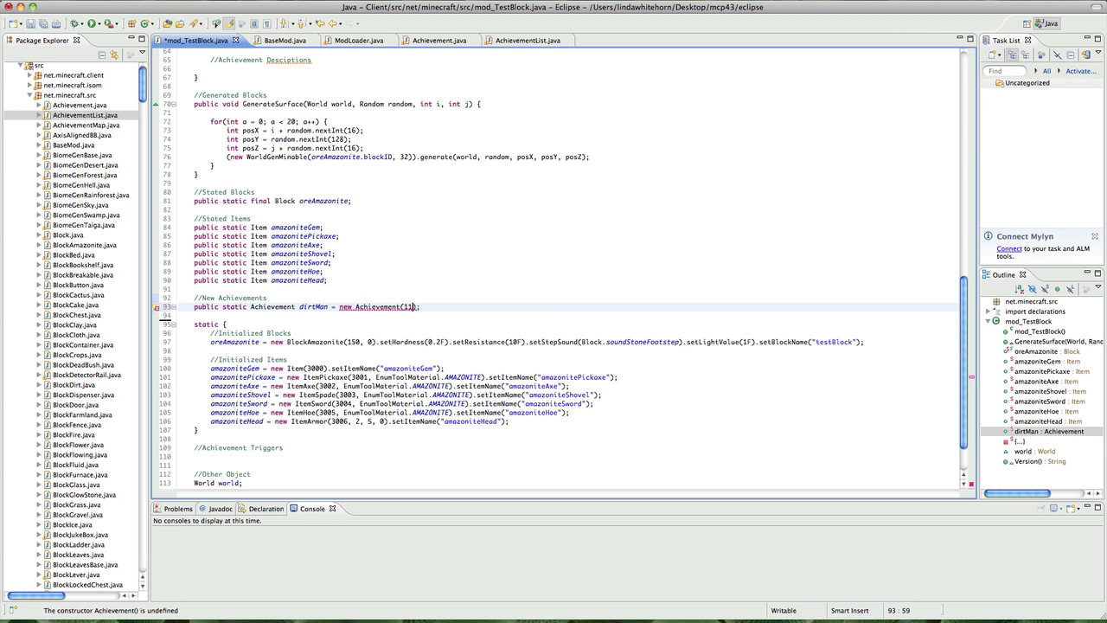
type("000")
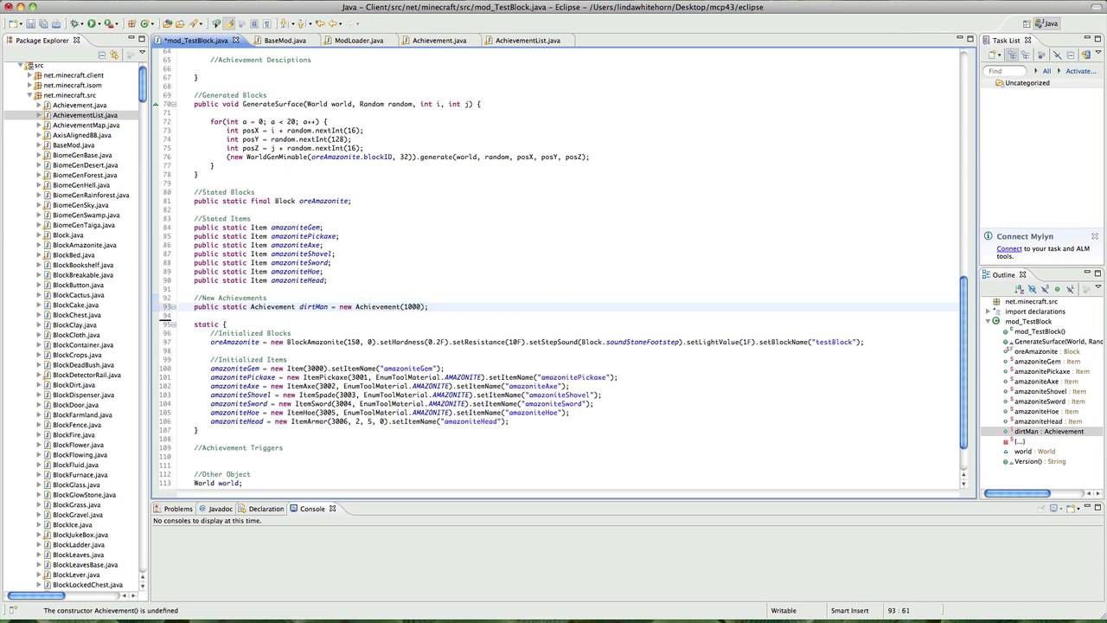
type(",")
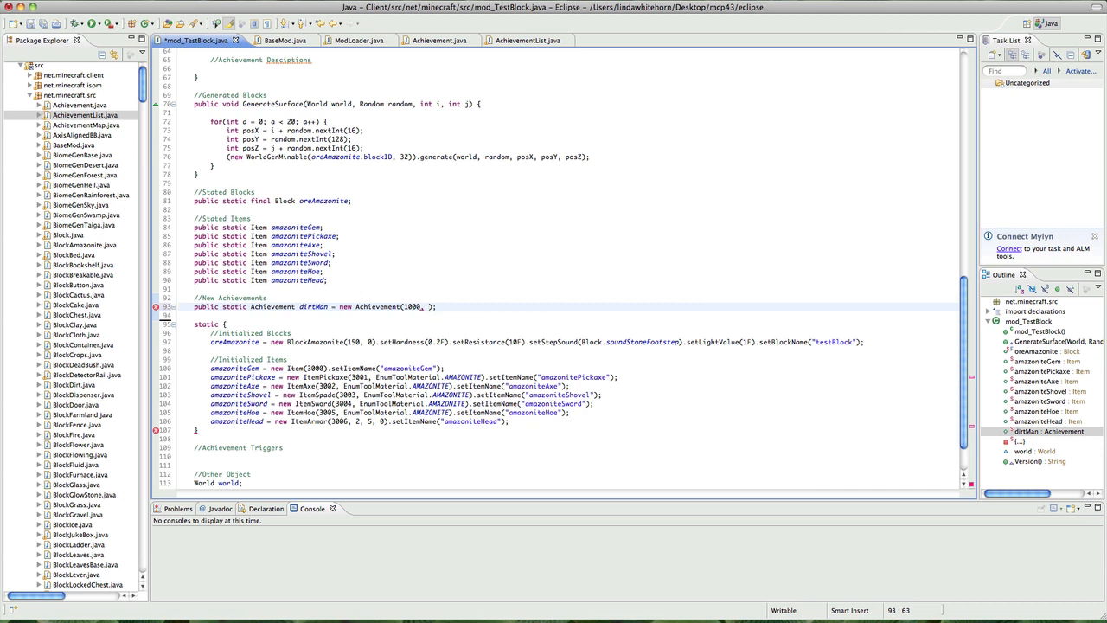
type("\"\"")
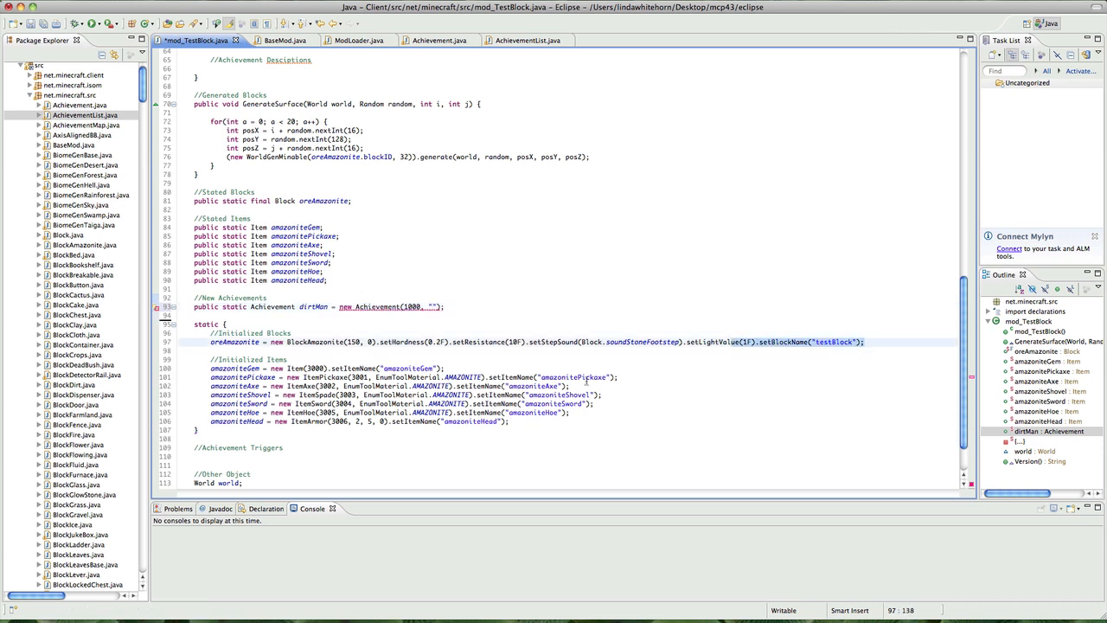
left_click(432, 306)
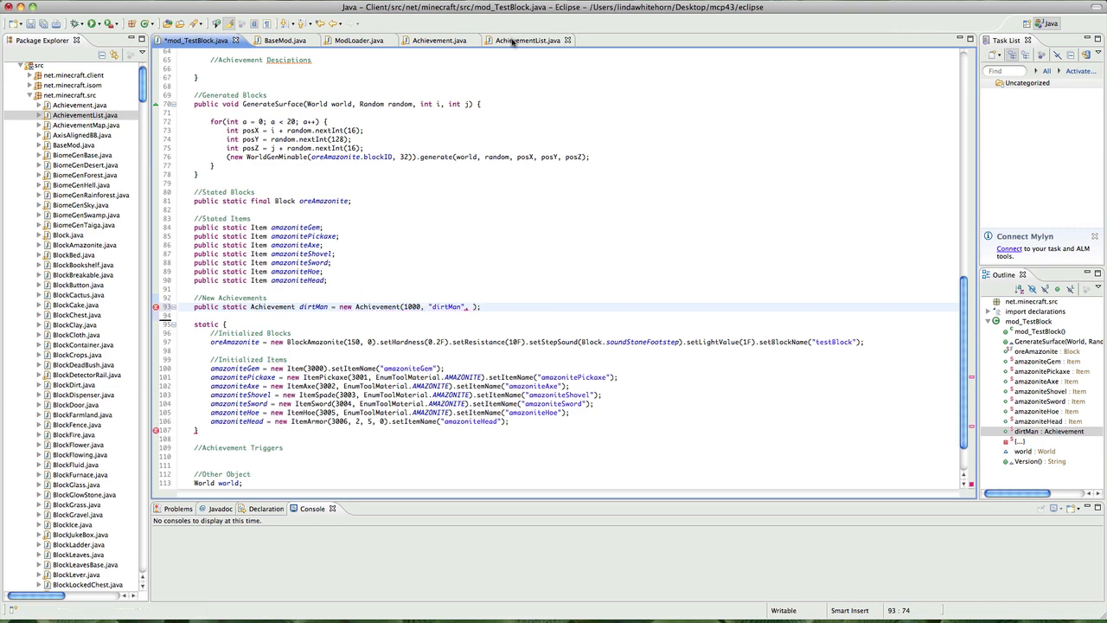
left_click(519, 40)
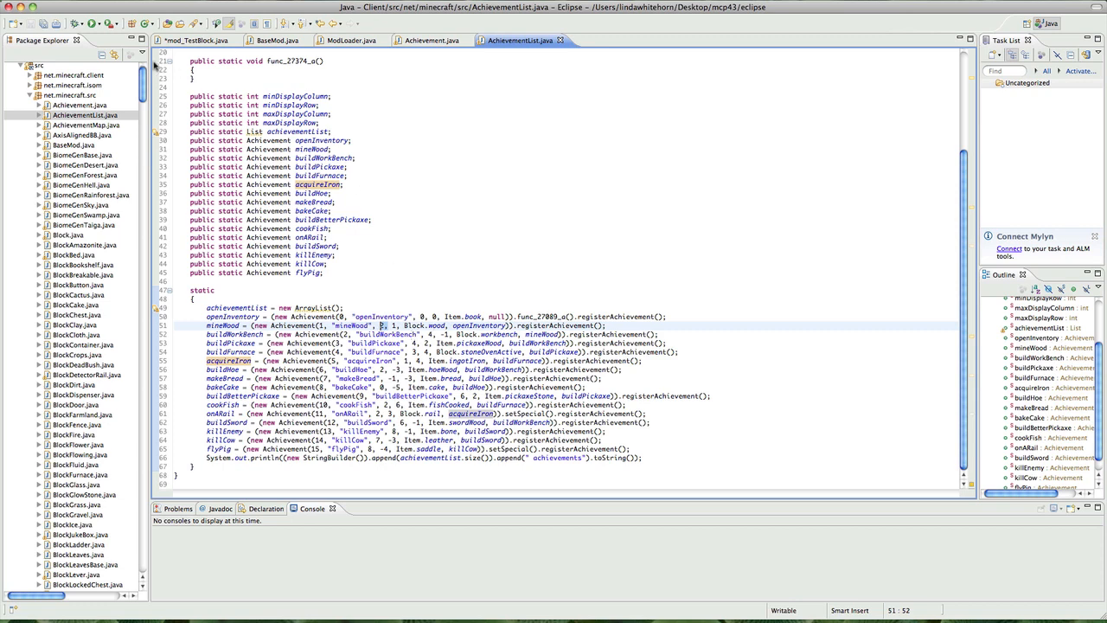
- Add the map position -2, -1 after dirtMan's ID and name in the constructor
left_click(190, 40)
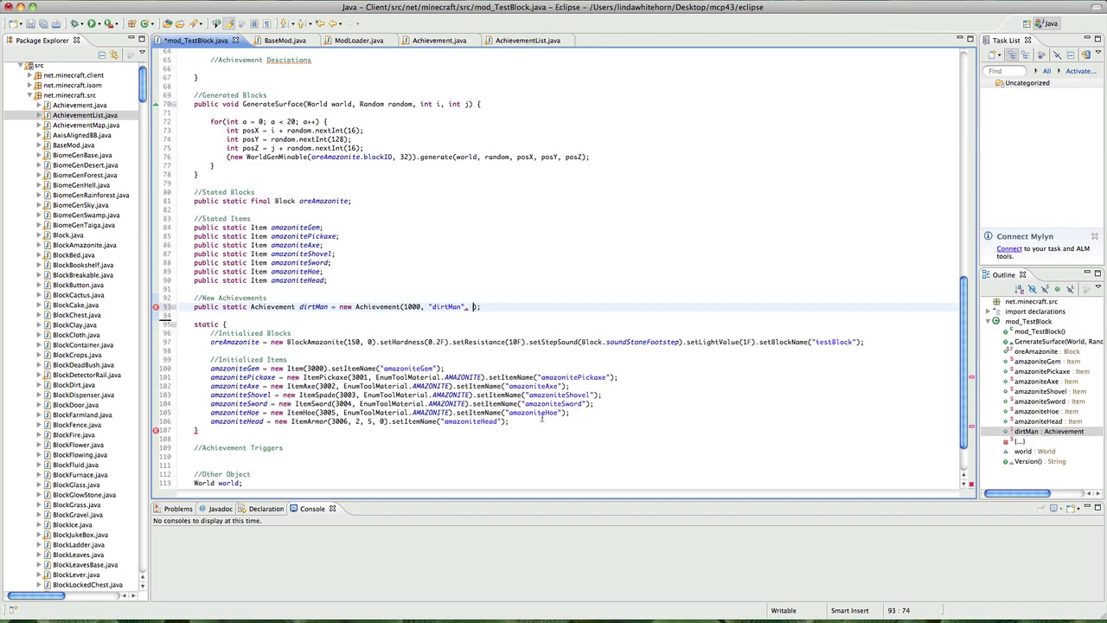
type("-2,")
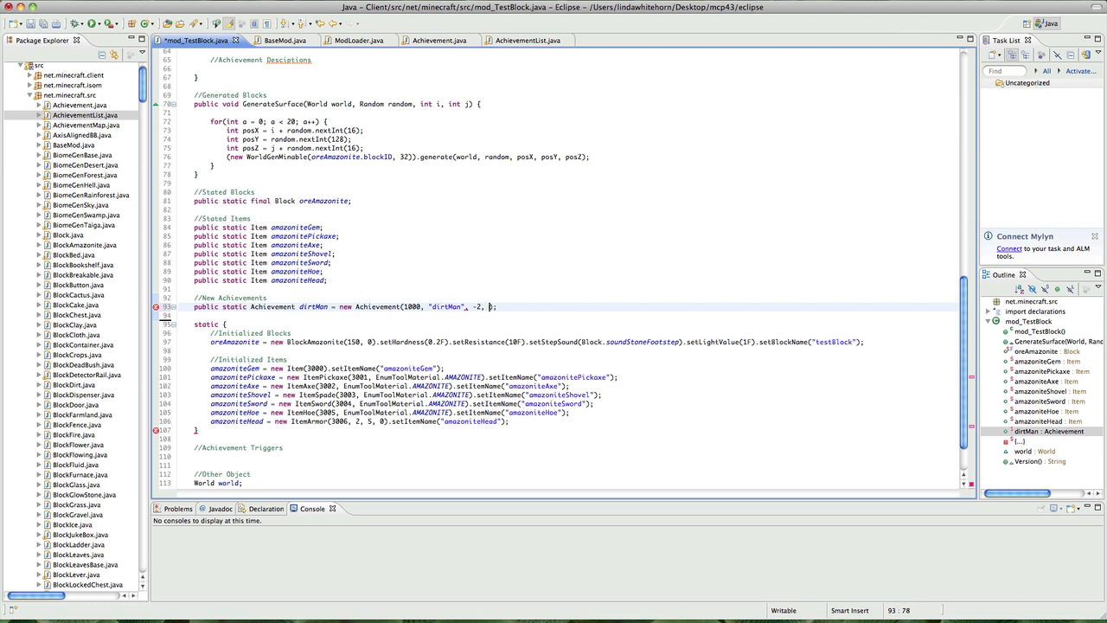
type("-1,")
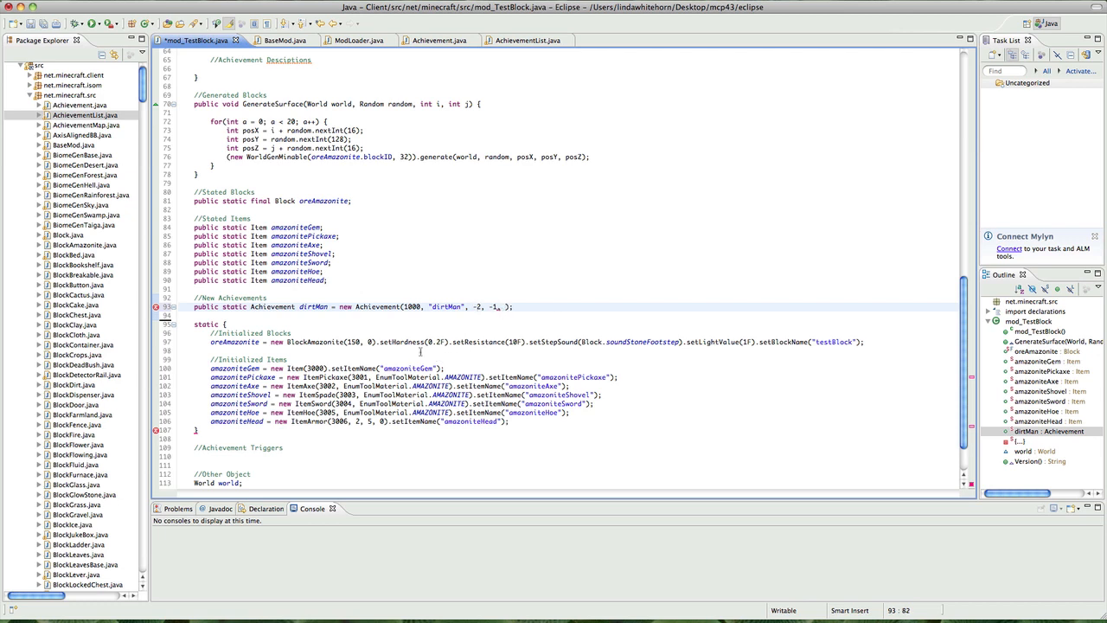
mouse_move(539, 124)
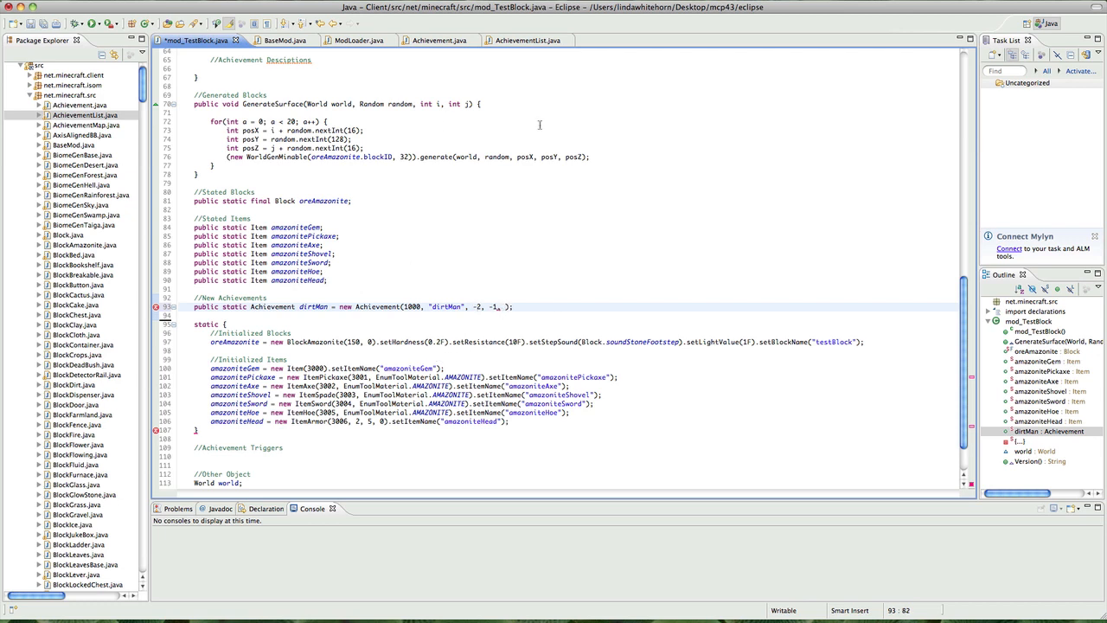
mouse_move(861, 52)
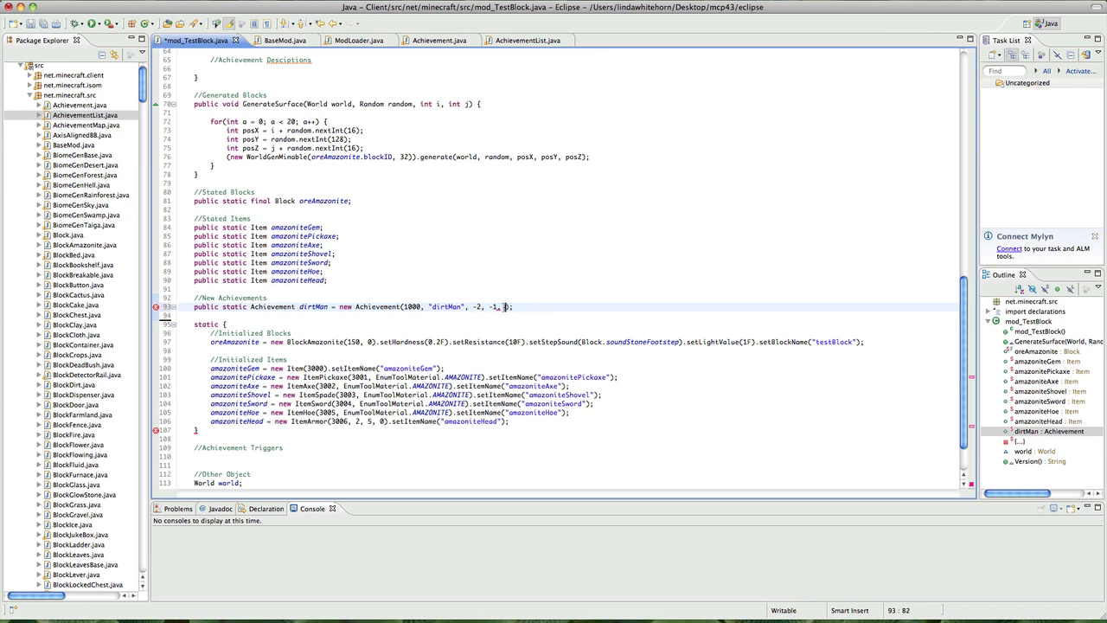
type("item")
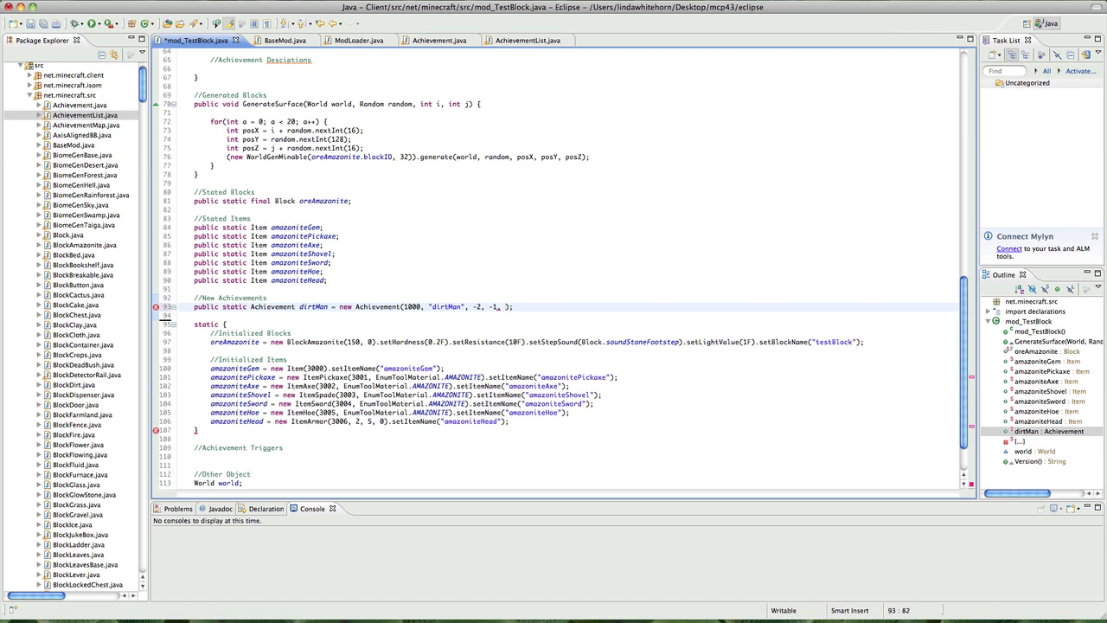
- Pass Block.dirt as dirtMan's icon and AchievementList.openInventory as its prerequisite
type("Block.")
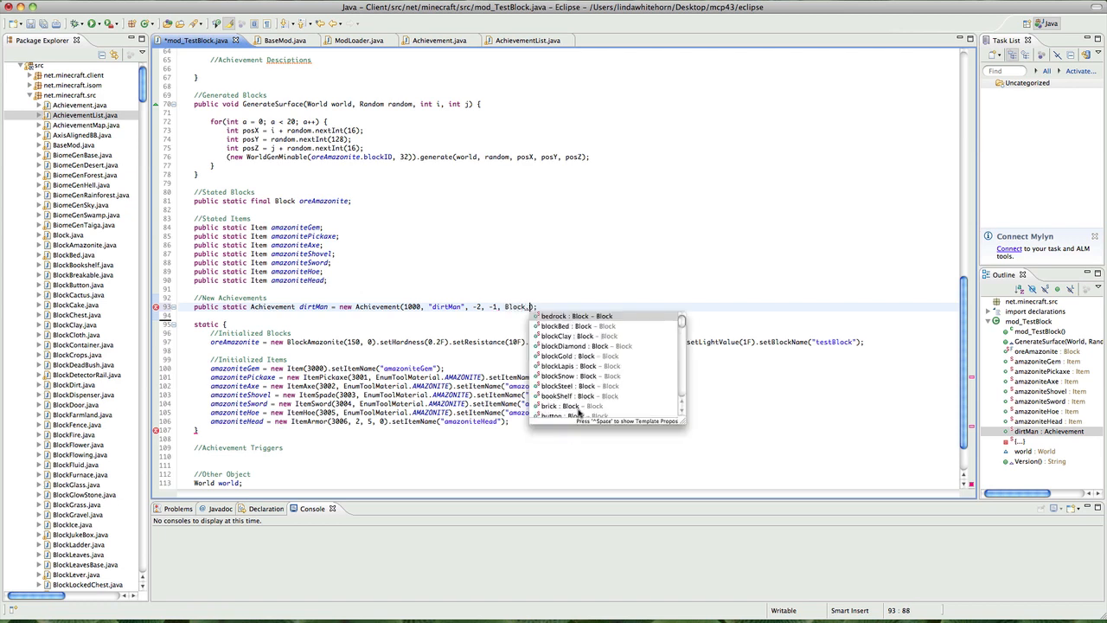
type("dirt")
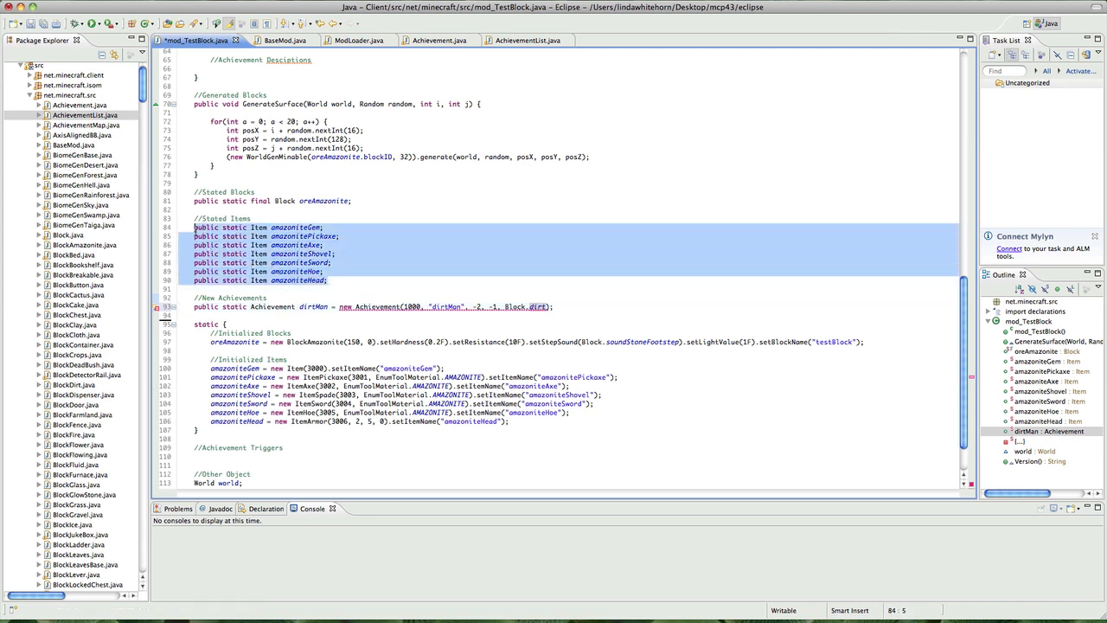
left_click(326, 280)
type(", ")
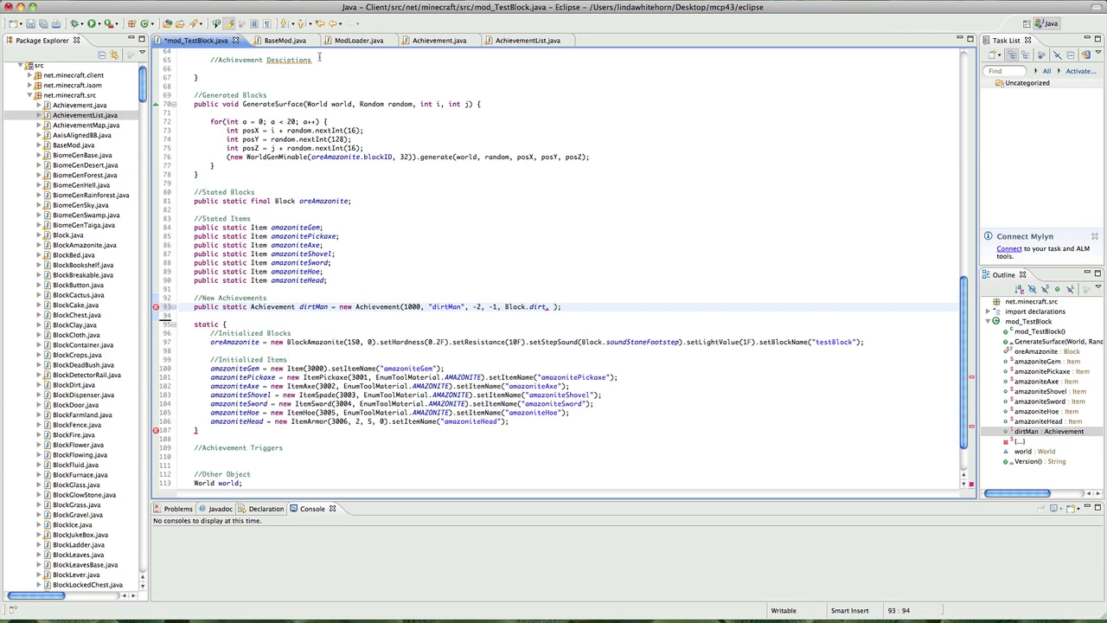
left_click(519, 39)
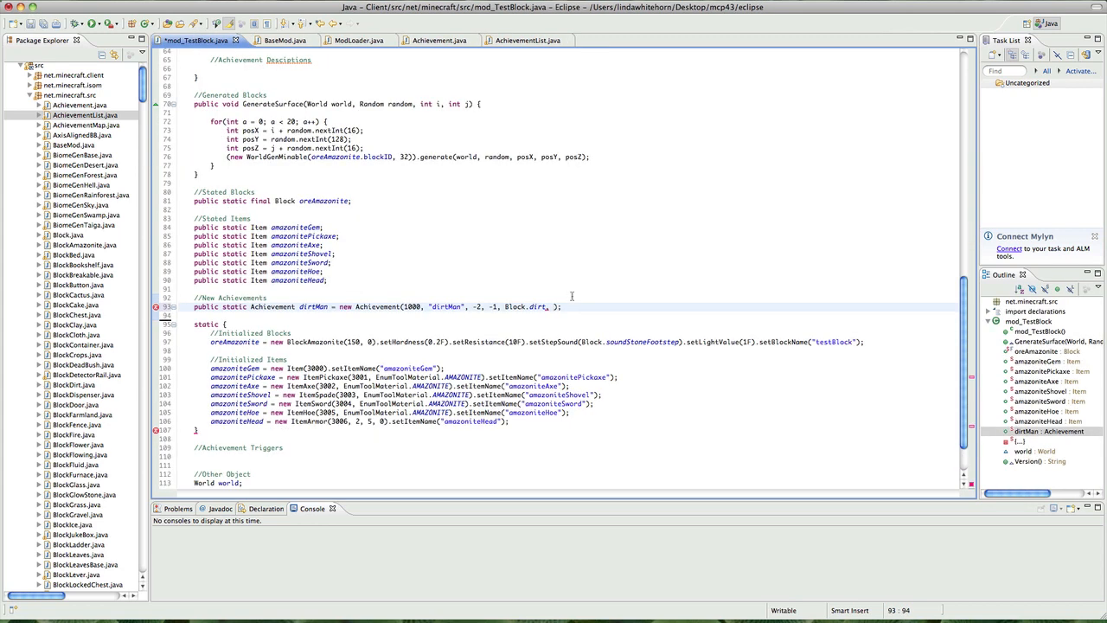
type("Achievement)")
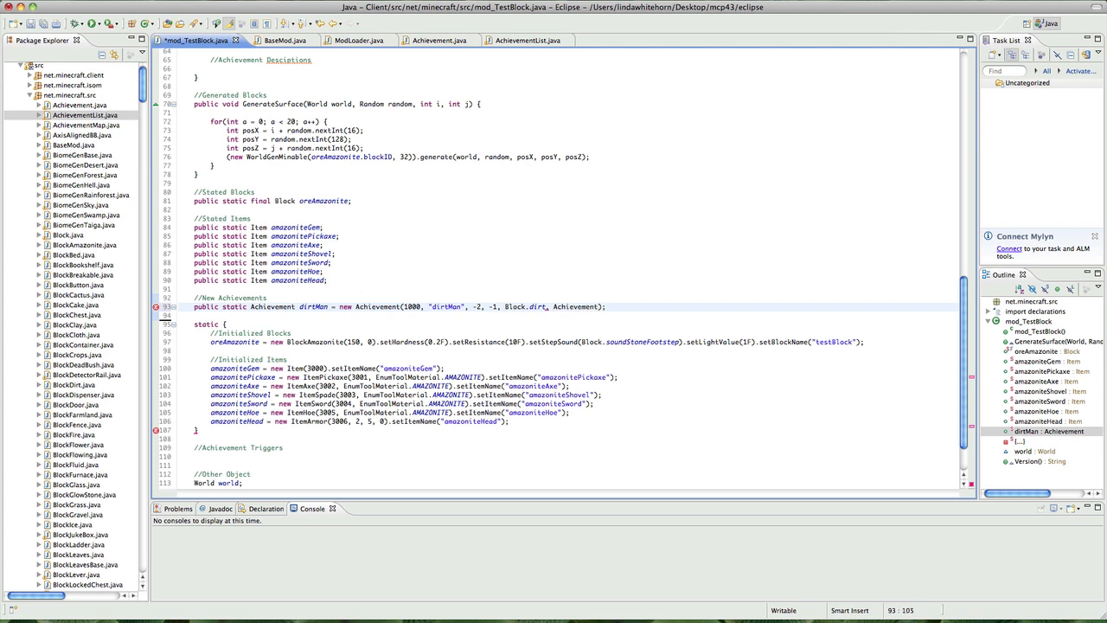
type("AchievementList.")
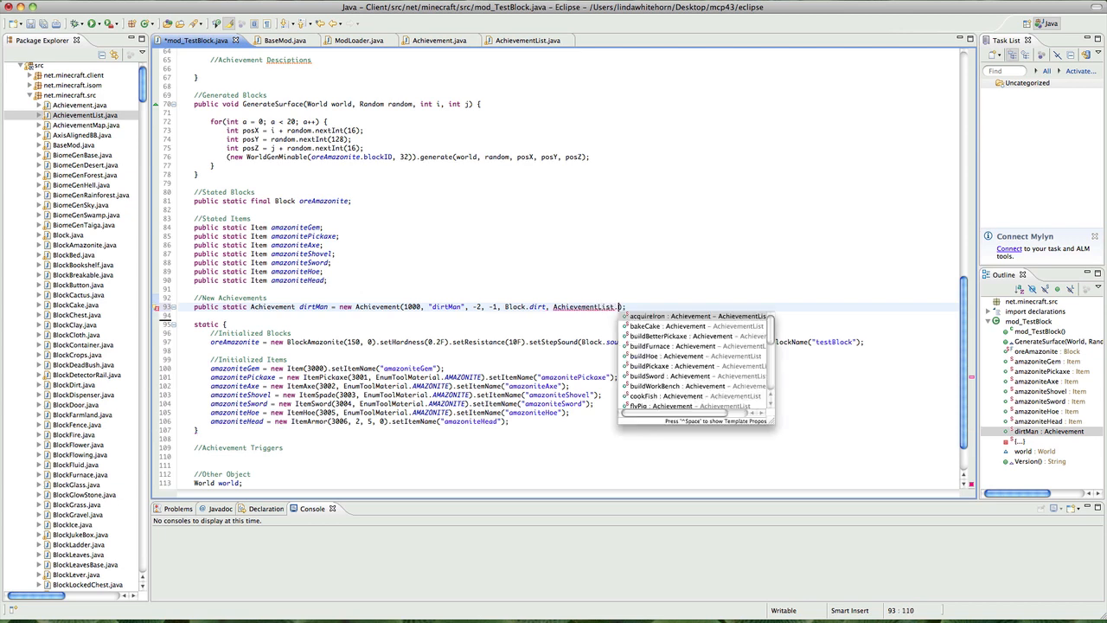
key("Escape")
type("openInventory")
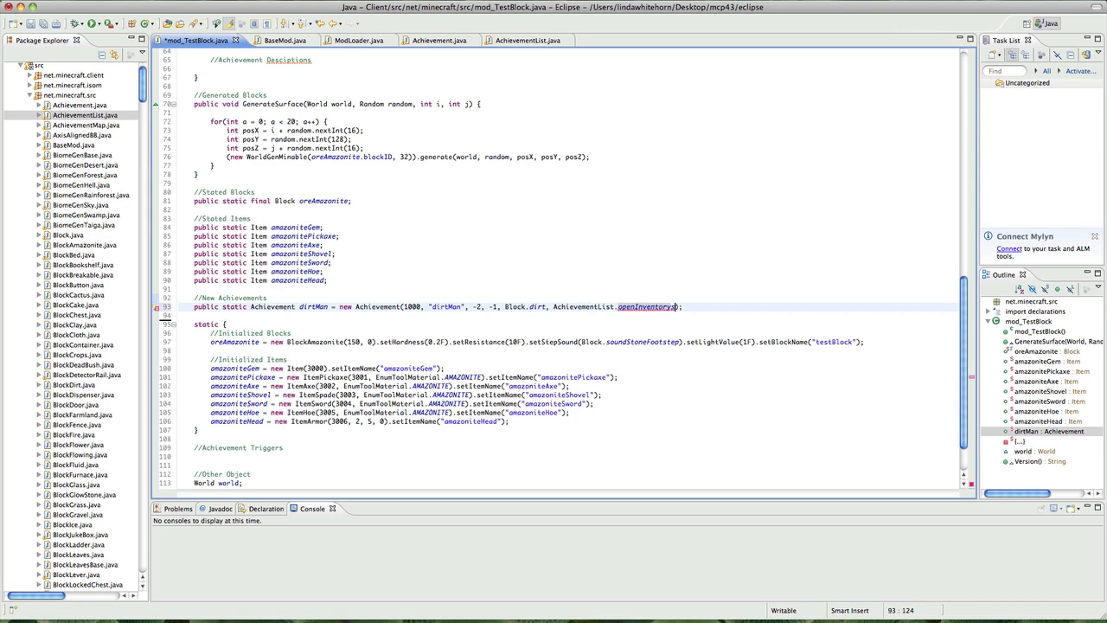
- End the dirtMan declaration with a .registerAchievement() call
left_click(515, 39)
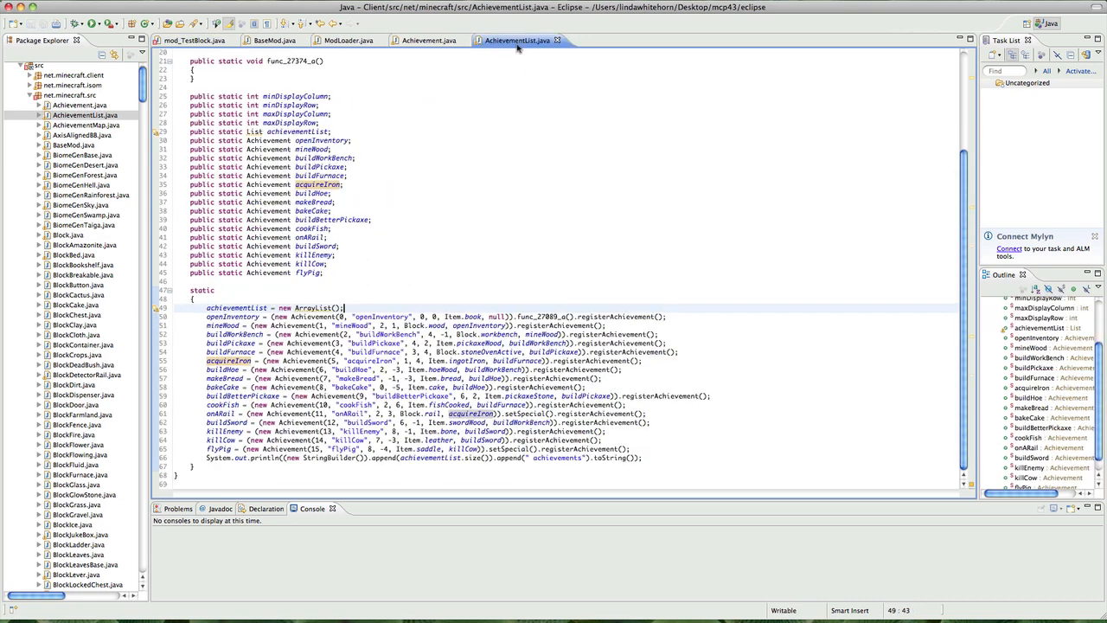
left_click(193, 40)
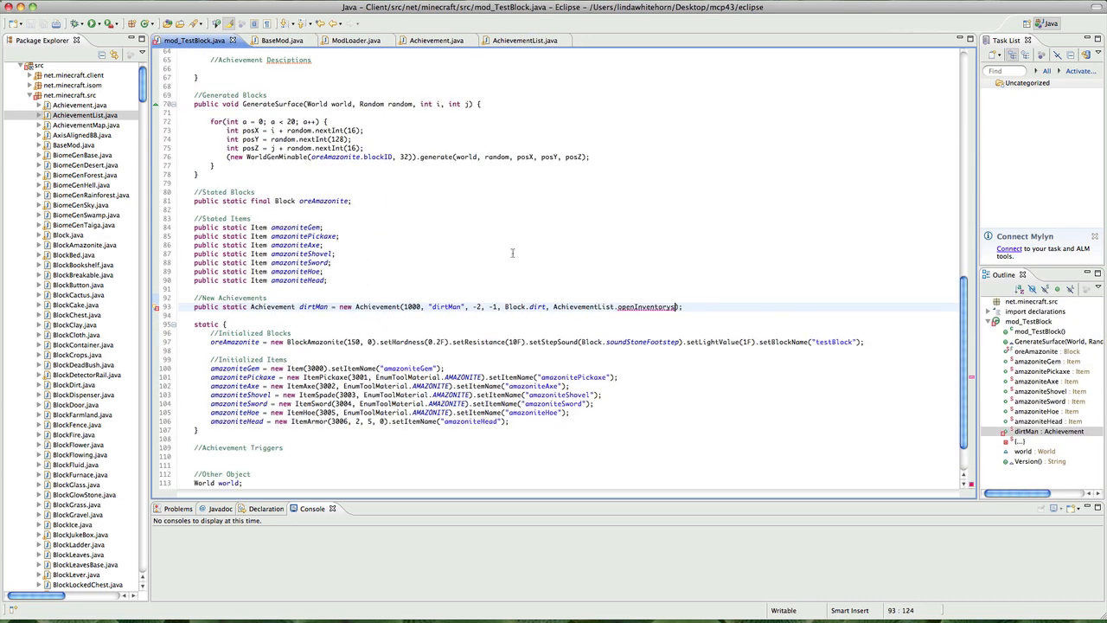
left_click(697, 306)
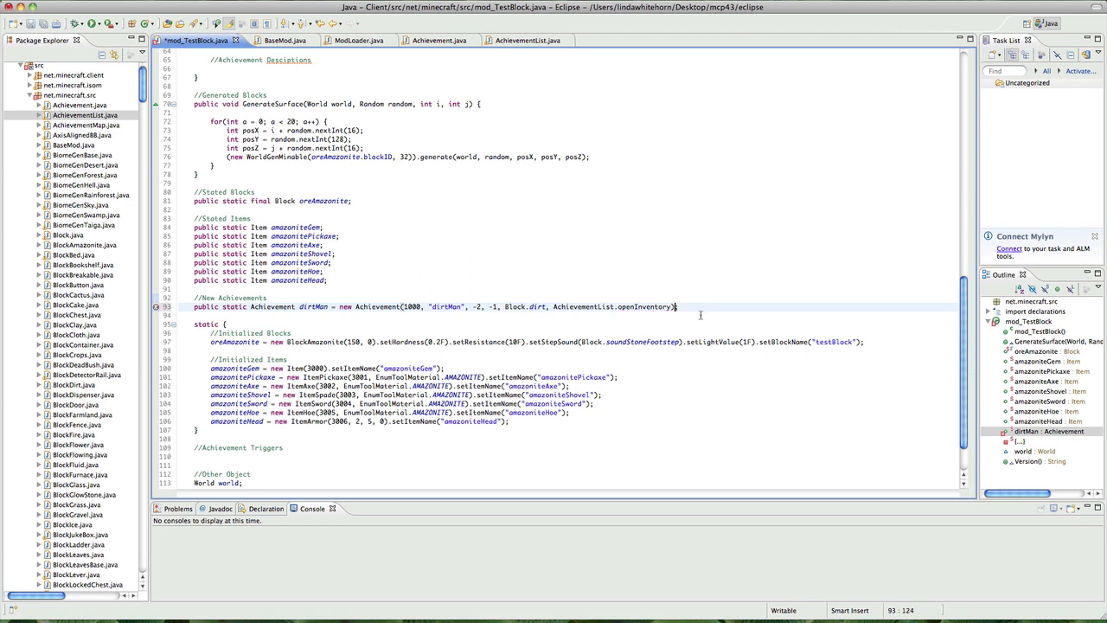
type(".regist3erAcheievement")
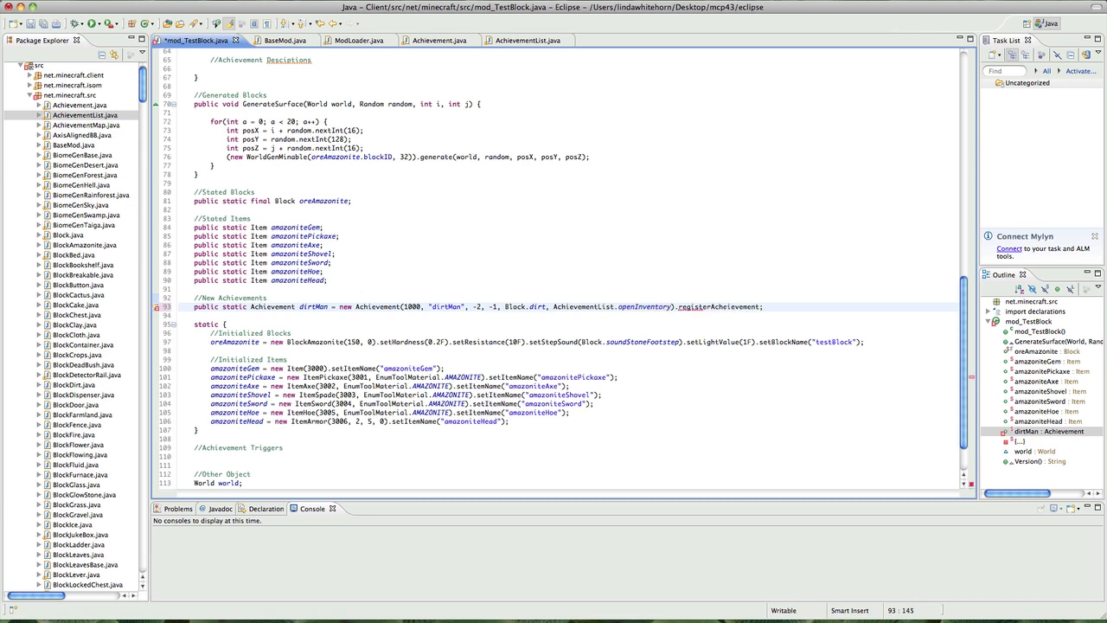
type("()")
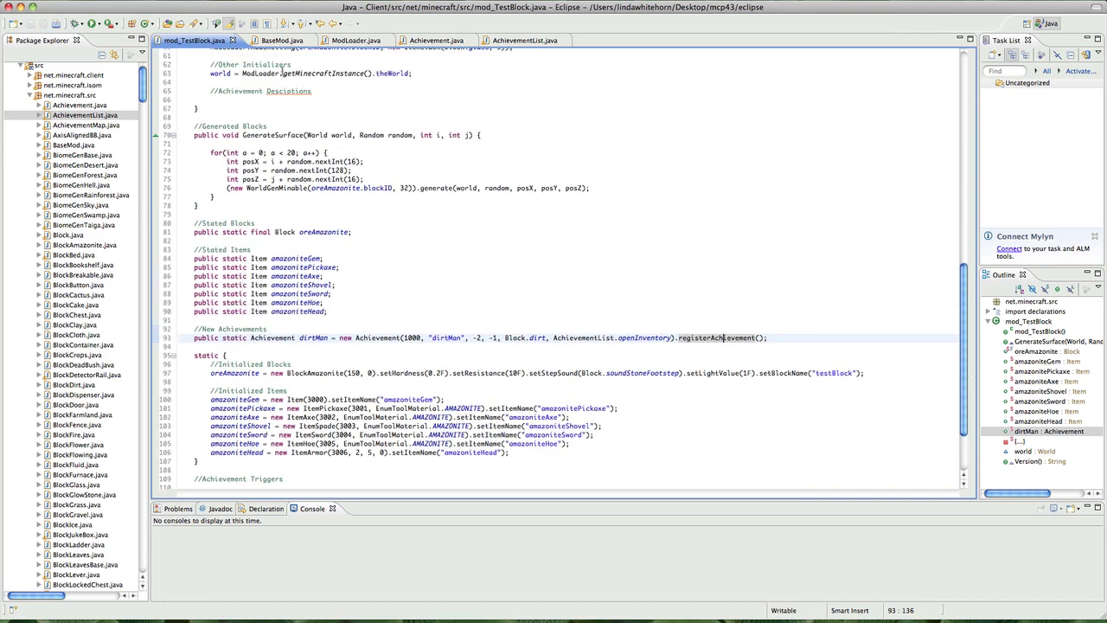
left_click(211, 99)
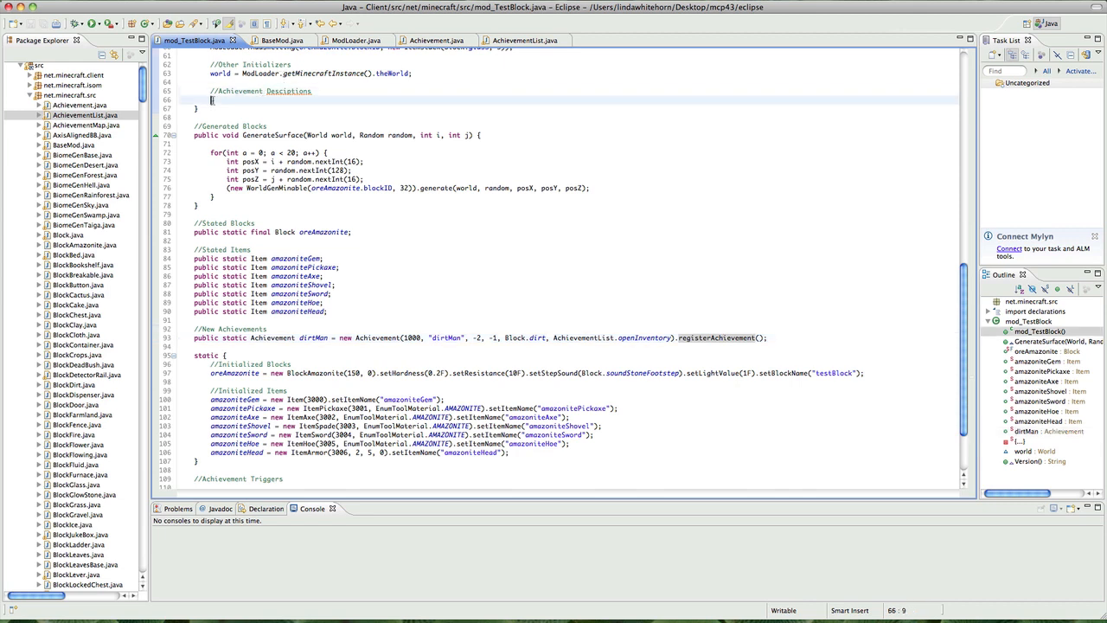
- Add ModLoader.AddAchievementDesc(dirtMan, "Dirt Man", "Collect some dirt") under Achievement Descriptions
type("ModLoader")
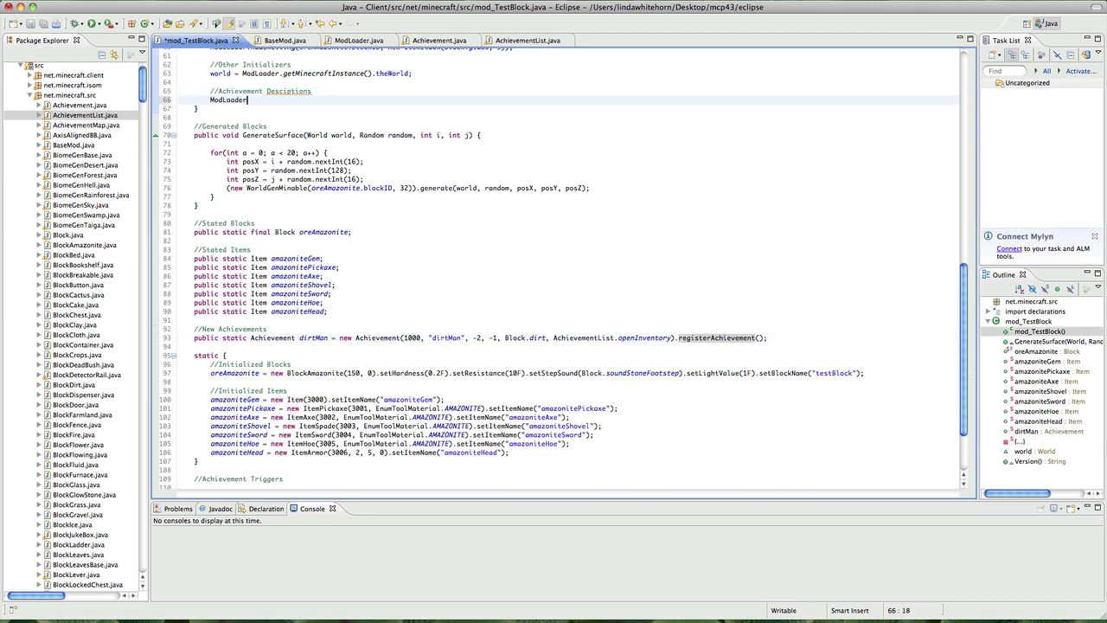
type(".Ad")
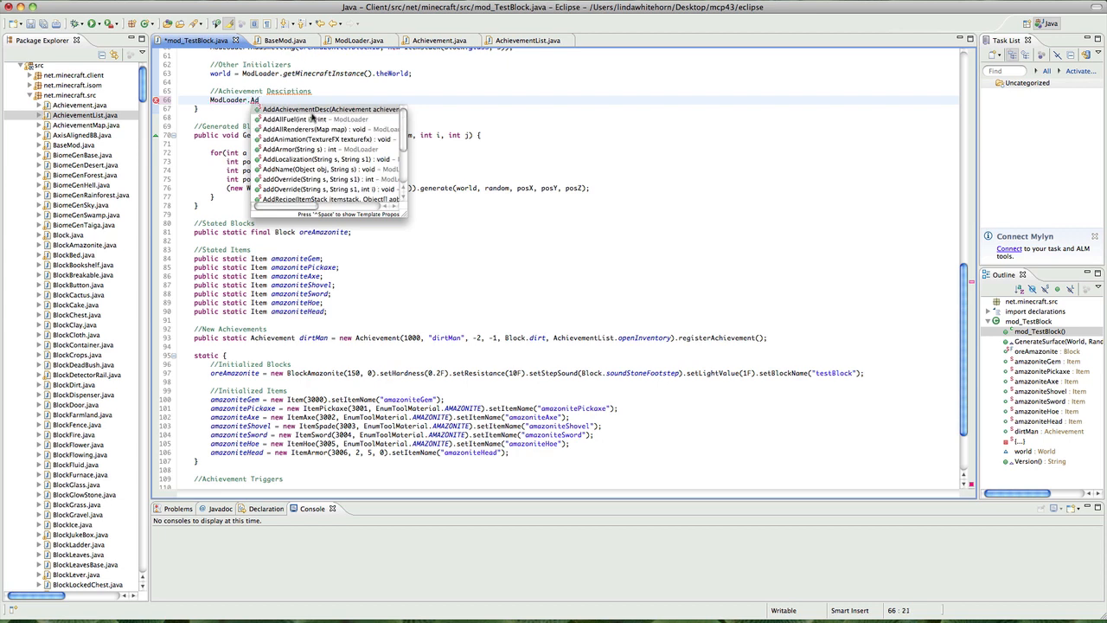
left_click(332, 109)
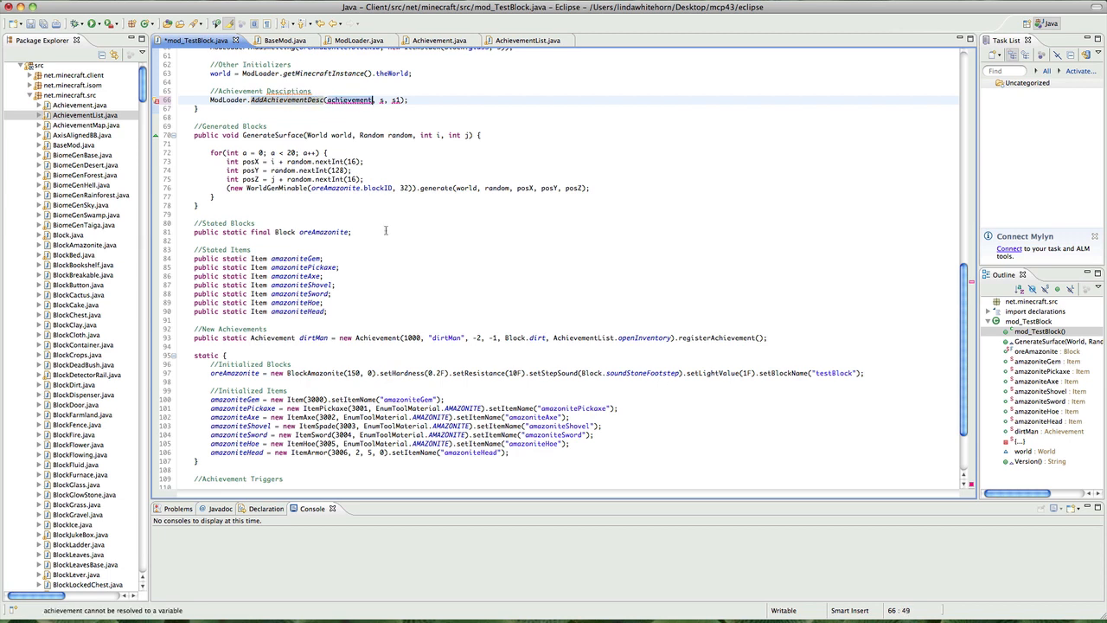
type("dirtMan")
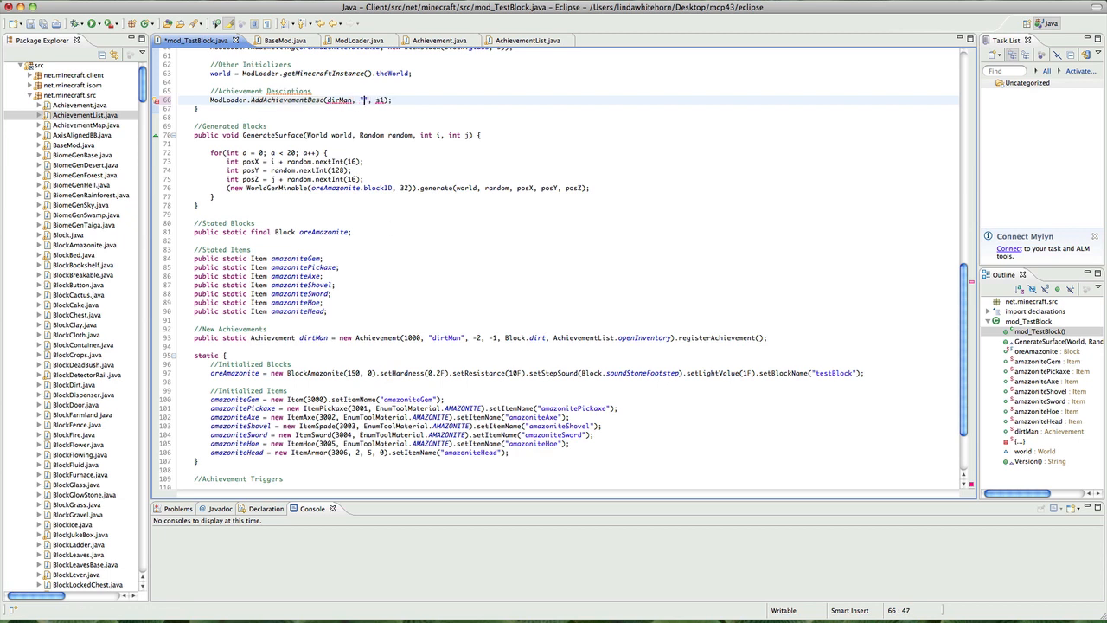
type("Dirt")
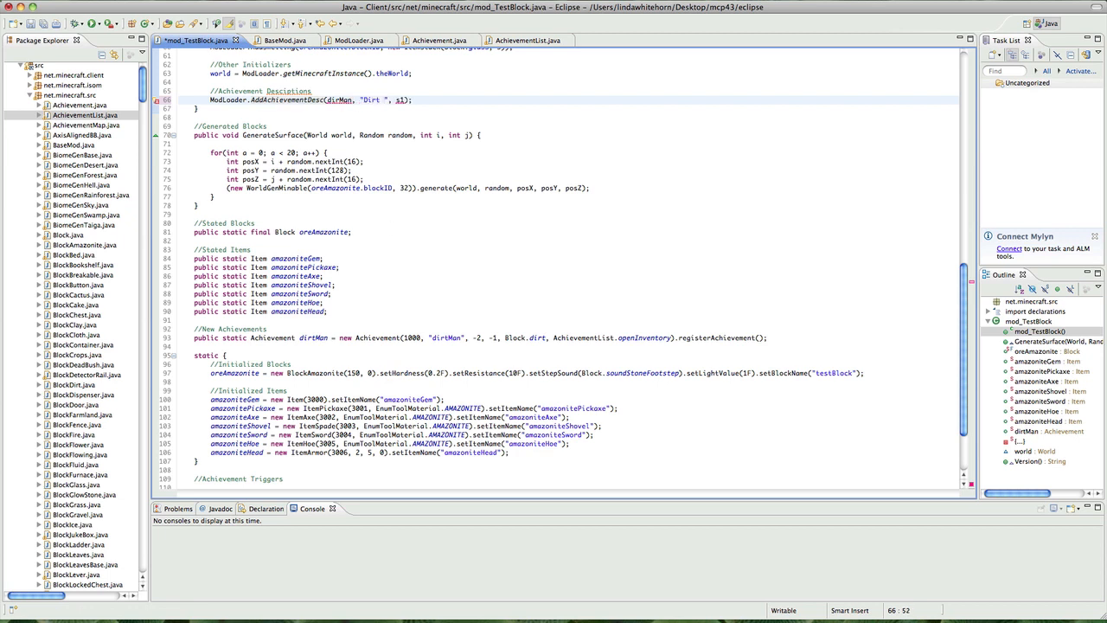
type("Man")
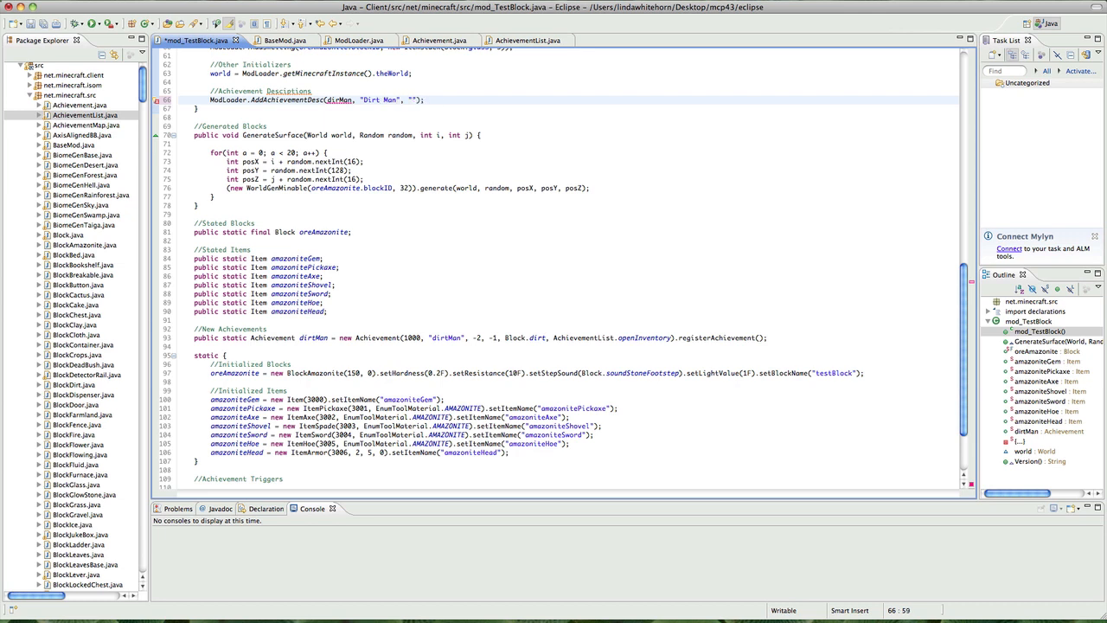
type("Collect some")
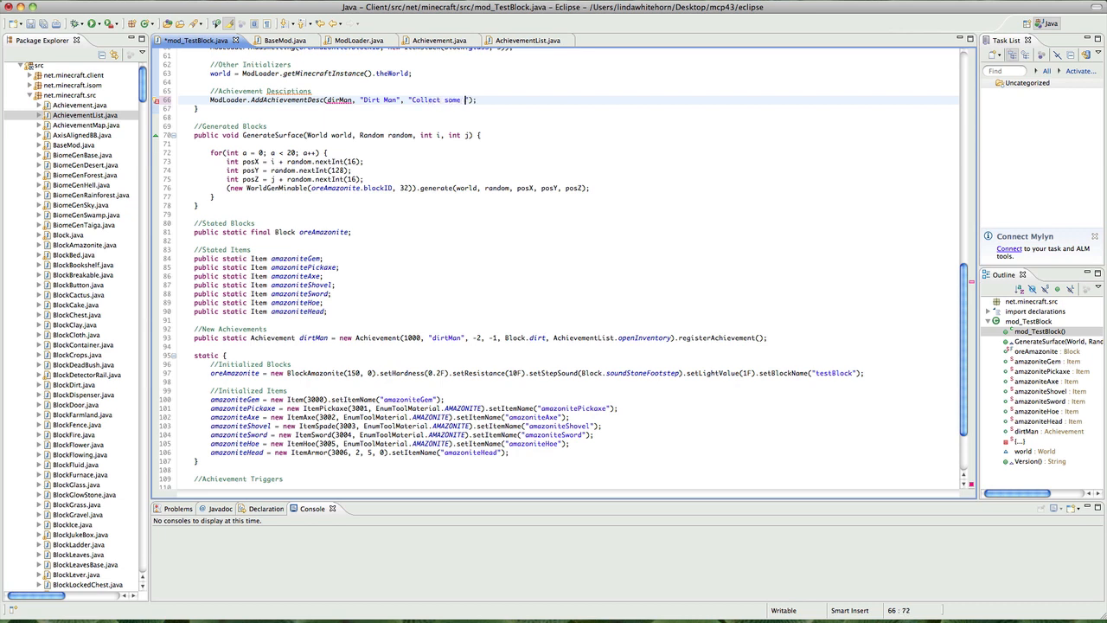
type("dirt")
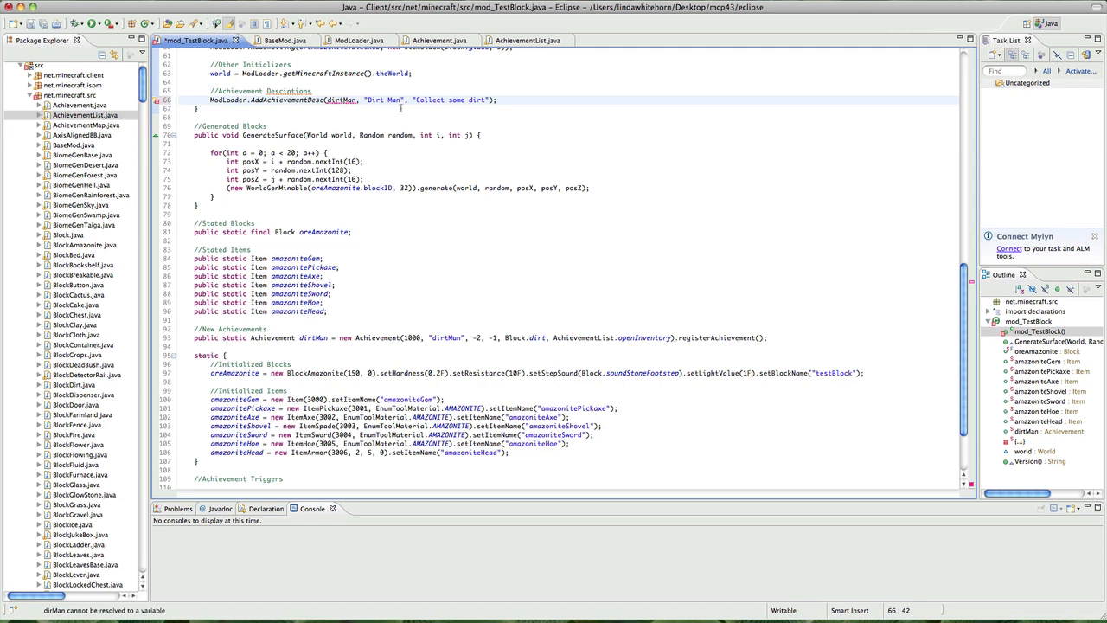
scroll("down", 3)
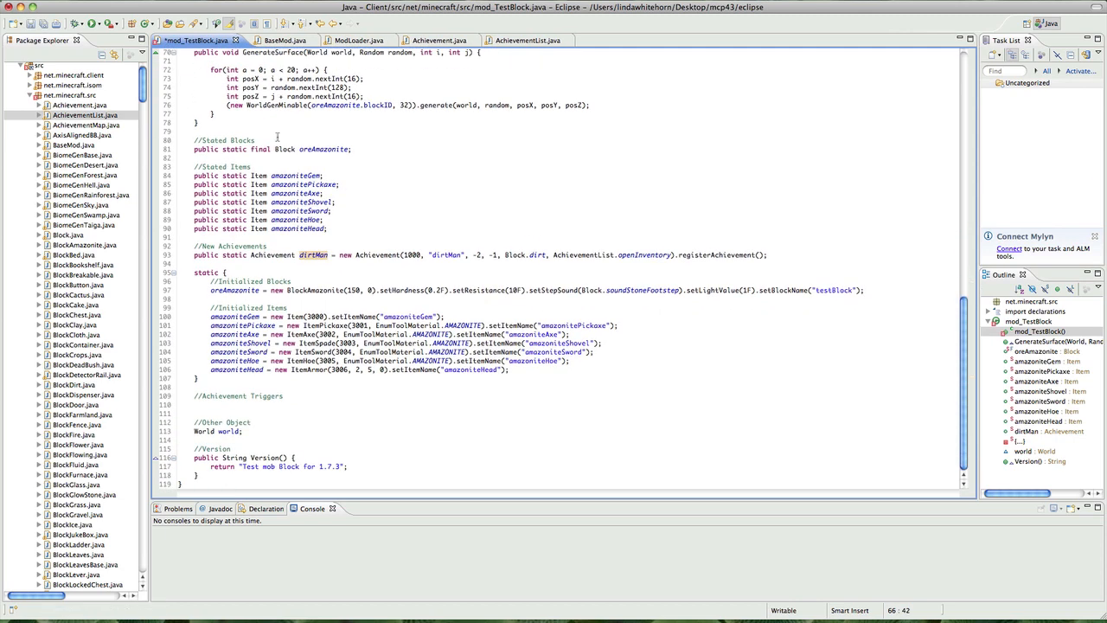
scroll("up", 3)
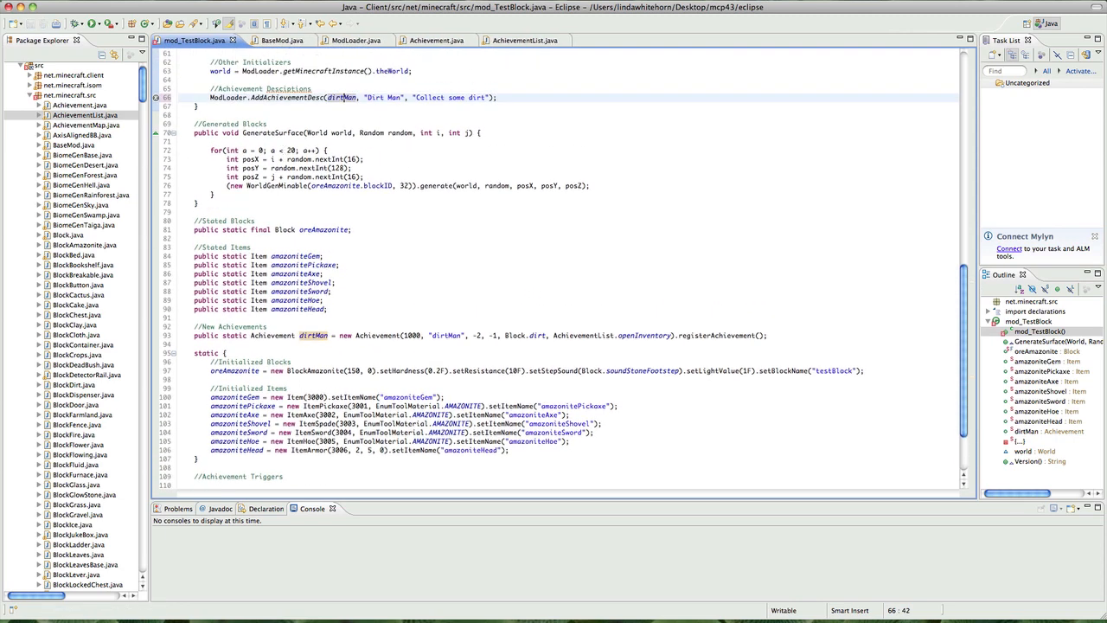
scroll("down", 3)
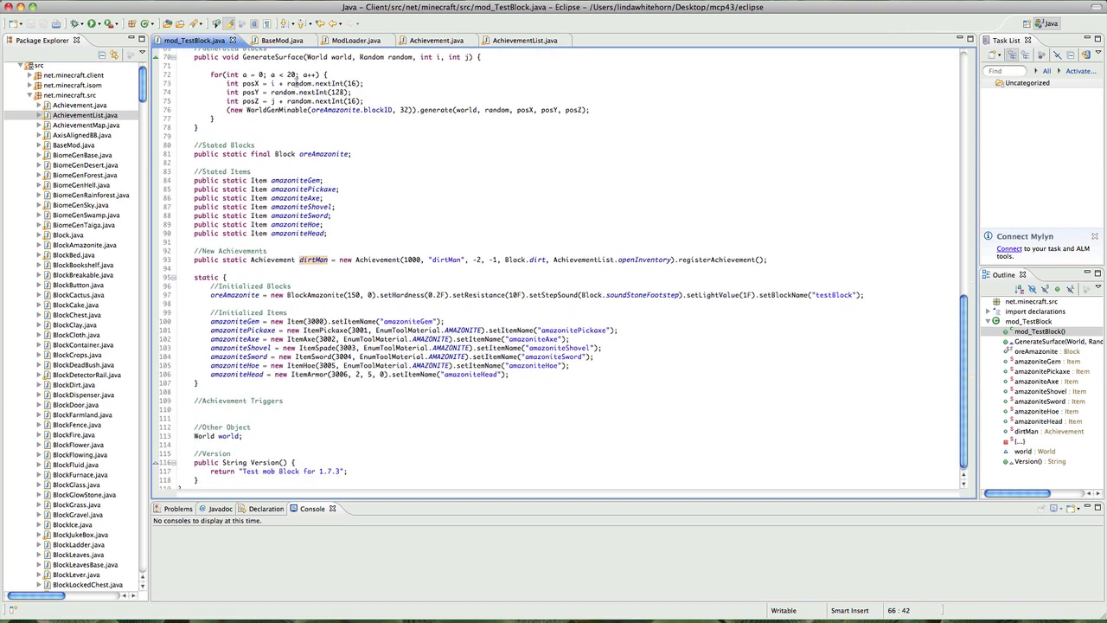
- Check BaseMod's OnItemPickup(EntityPlayer, ItemStack) signature, then return to the Achievement Triggers section
left_click(273, 40)
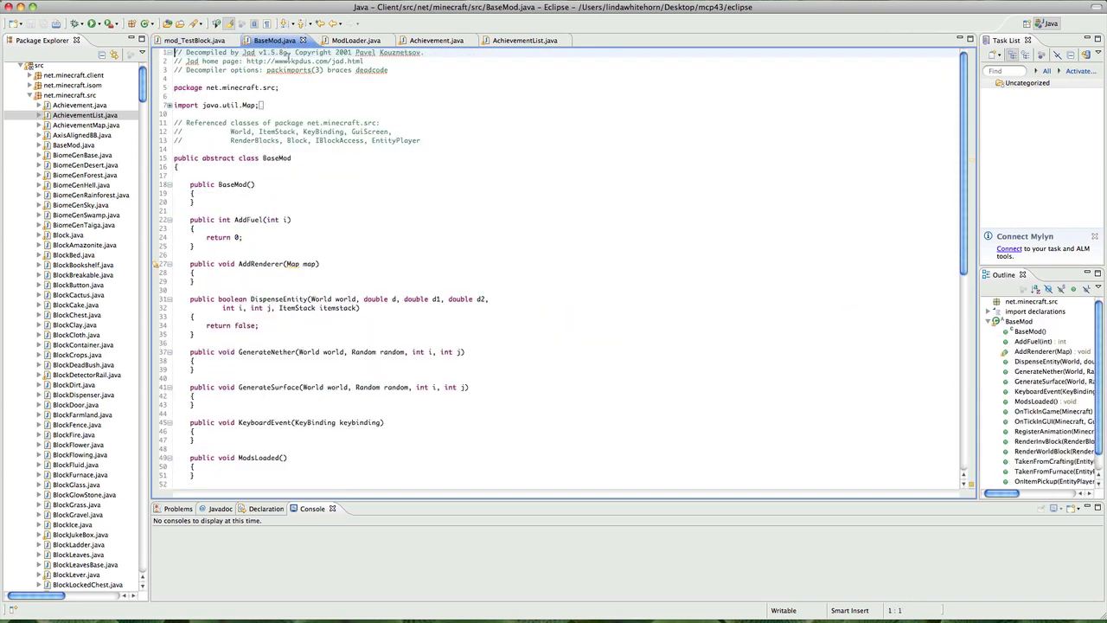
scroll("down", 3)
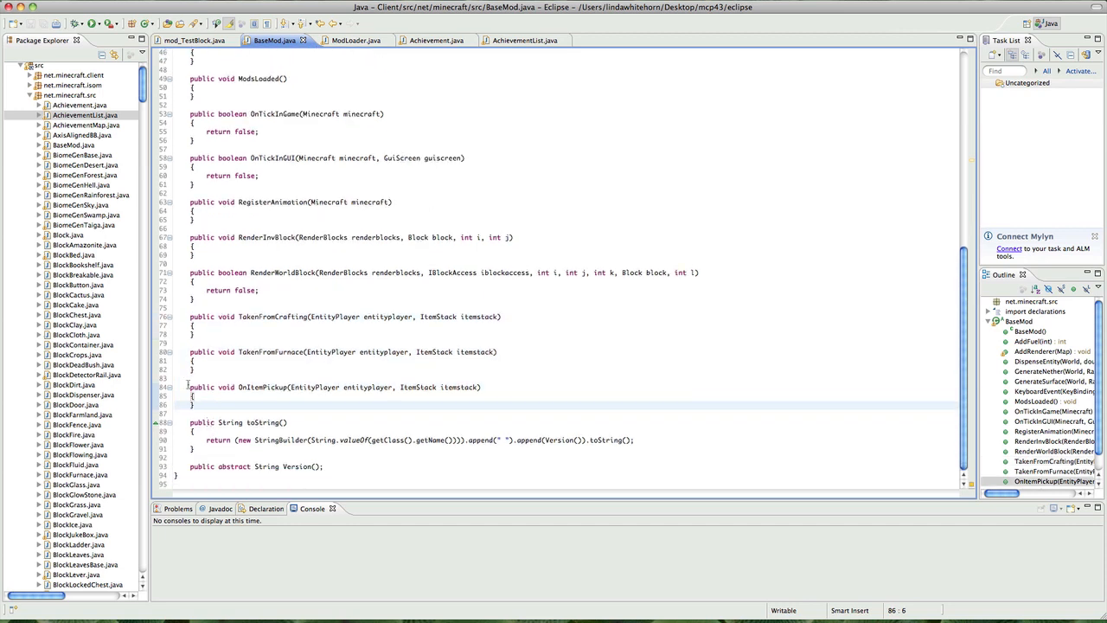
left_click(188, 394)
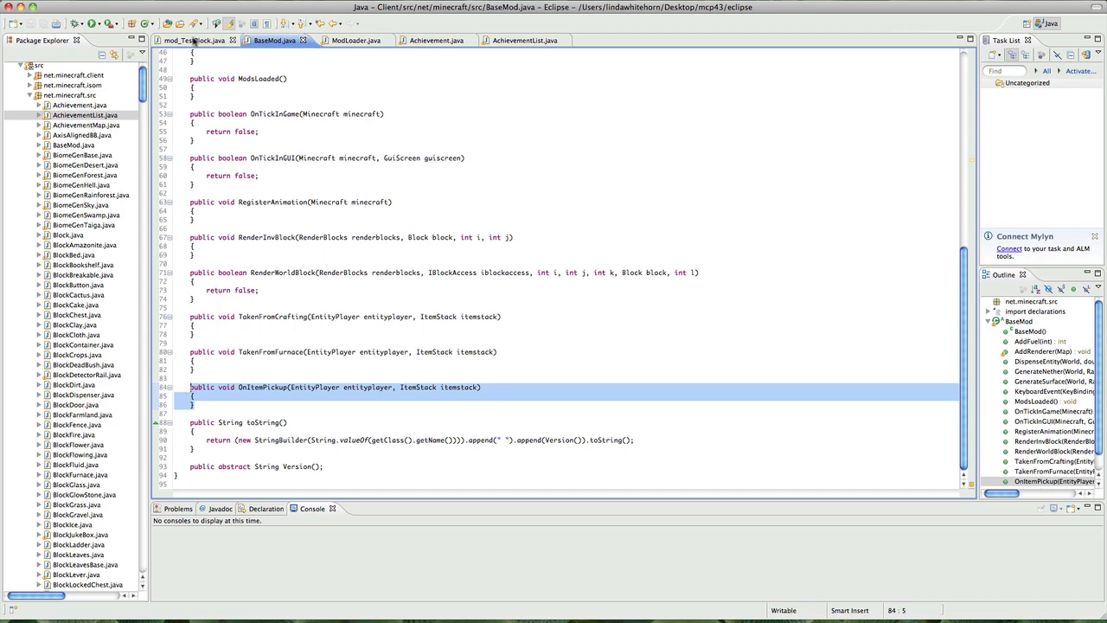
left_click(189, 40)
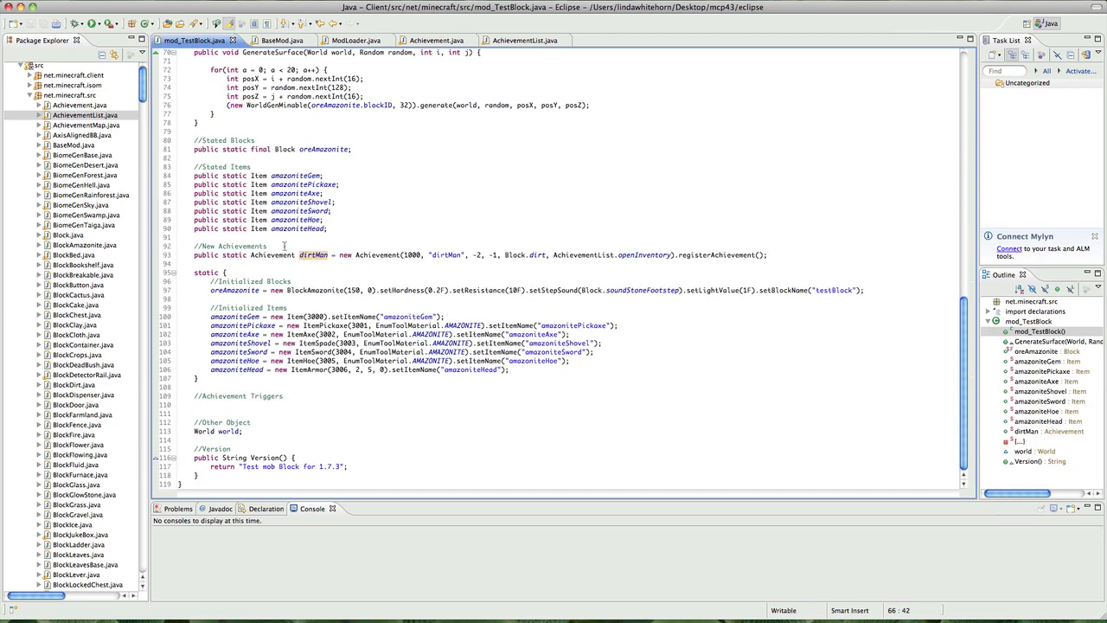
- Write the pickup handler's condition: if (itemstack.itemID == Block.dirt.blockID)
left_click(228, 405)
type("public void OnItemPickup(EntityPlayer entityplayer, ItemStack itemstack) {")
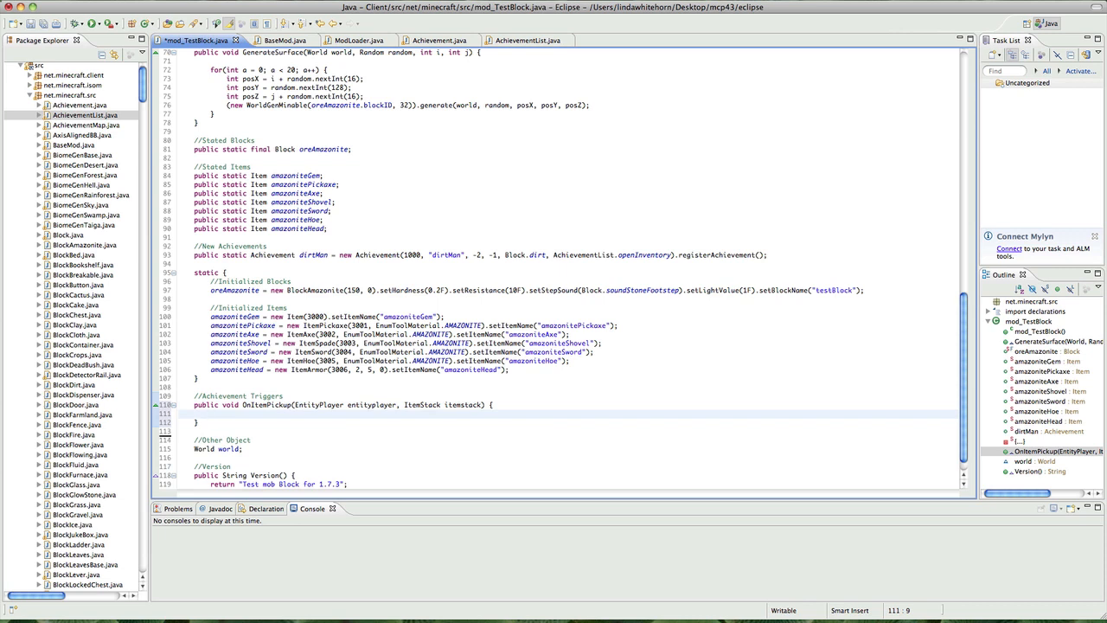
type("if(")
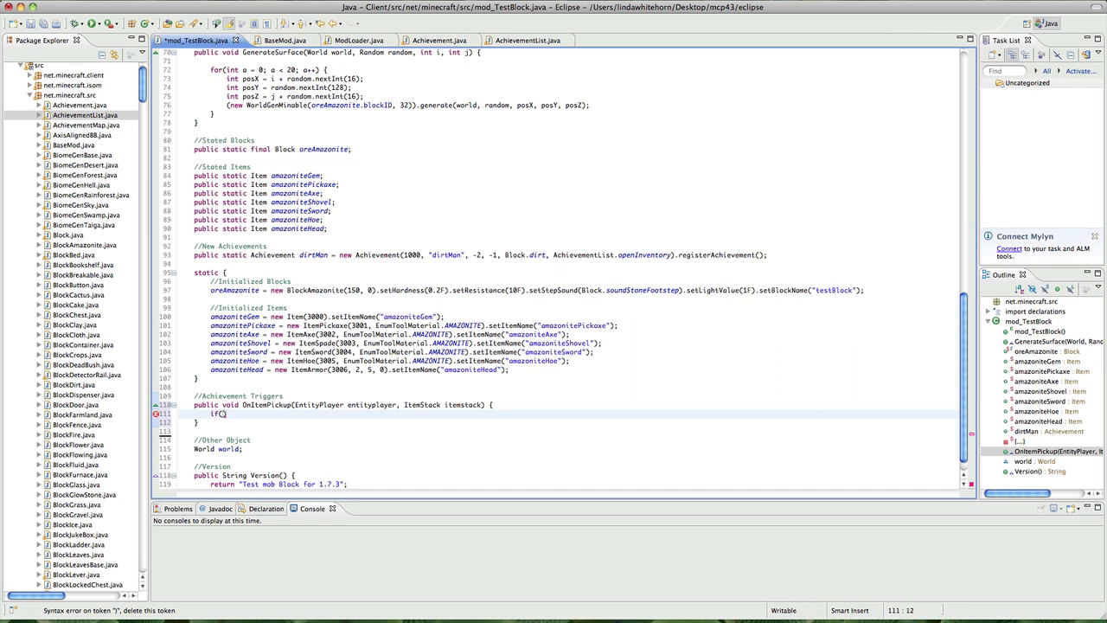
type("i")
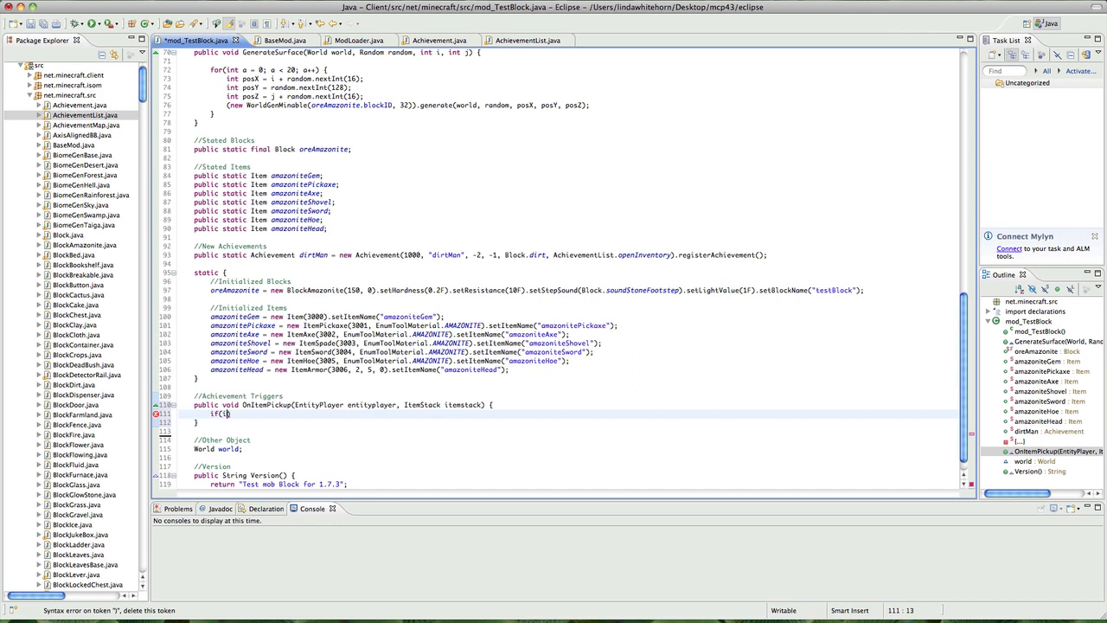
type("temstack")
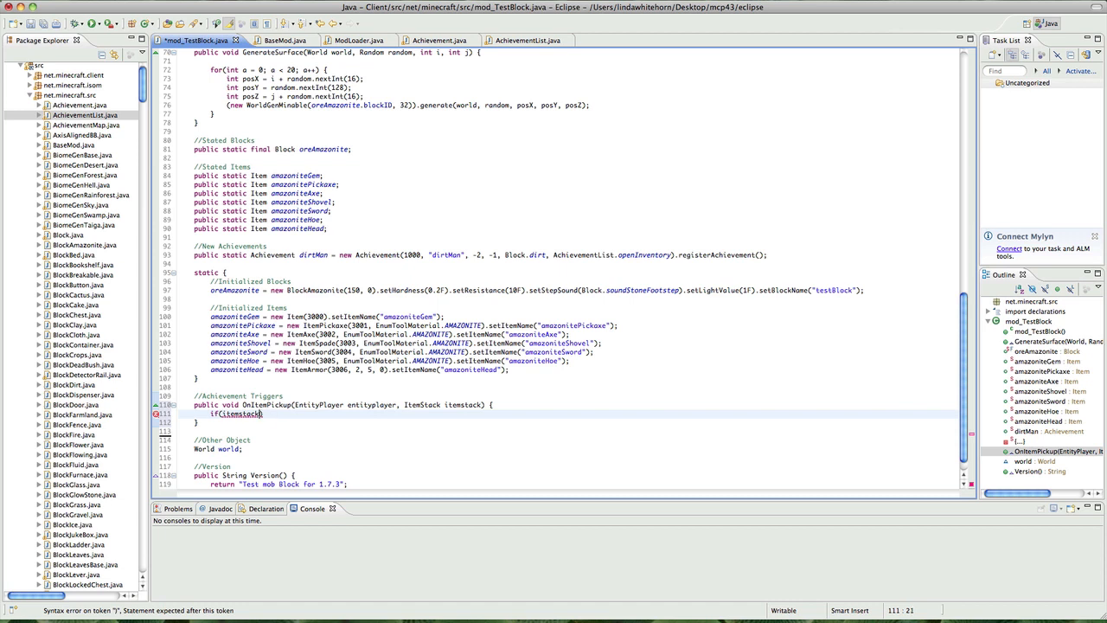
type(".item")
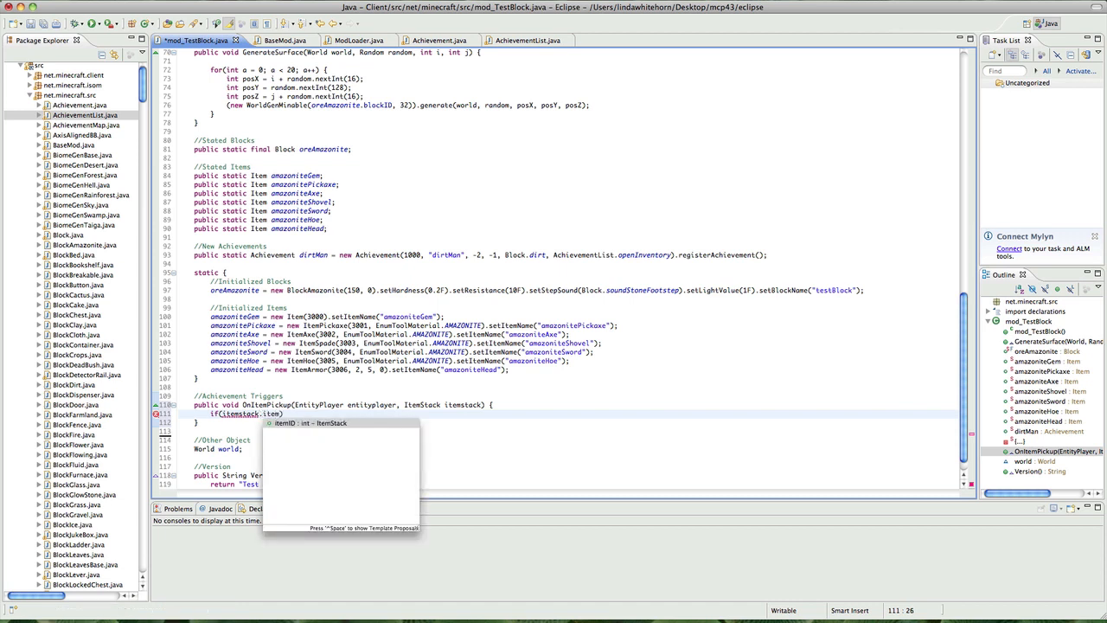
type("ID ==")
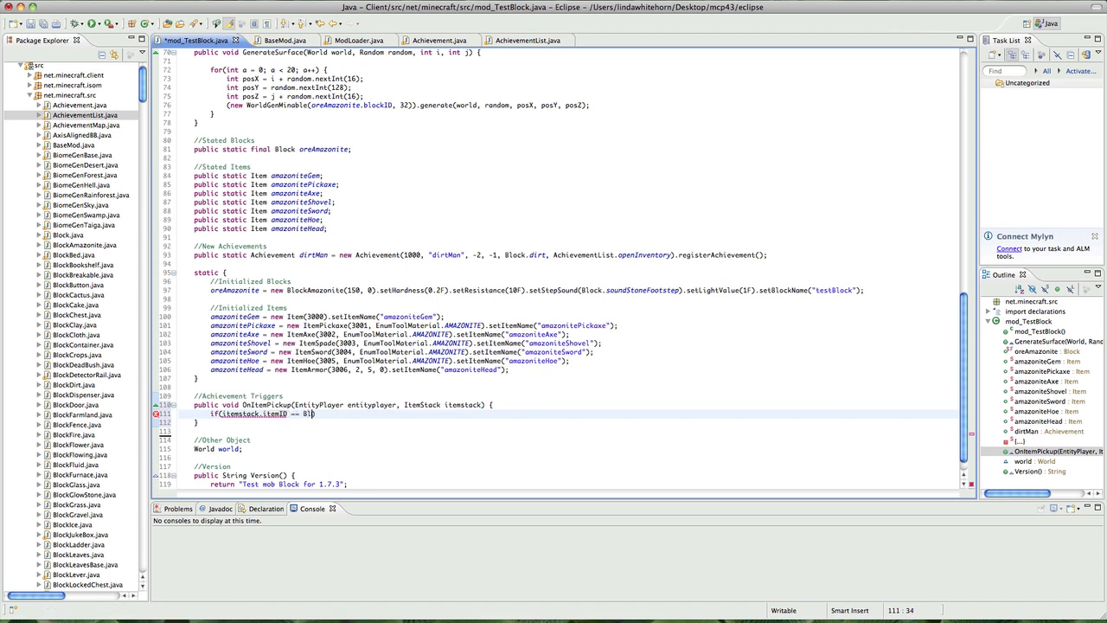
type("Block.dirt)")
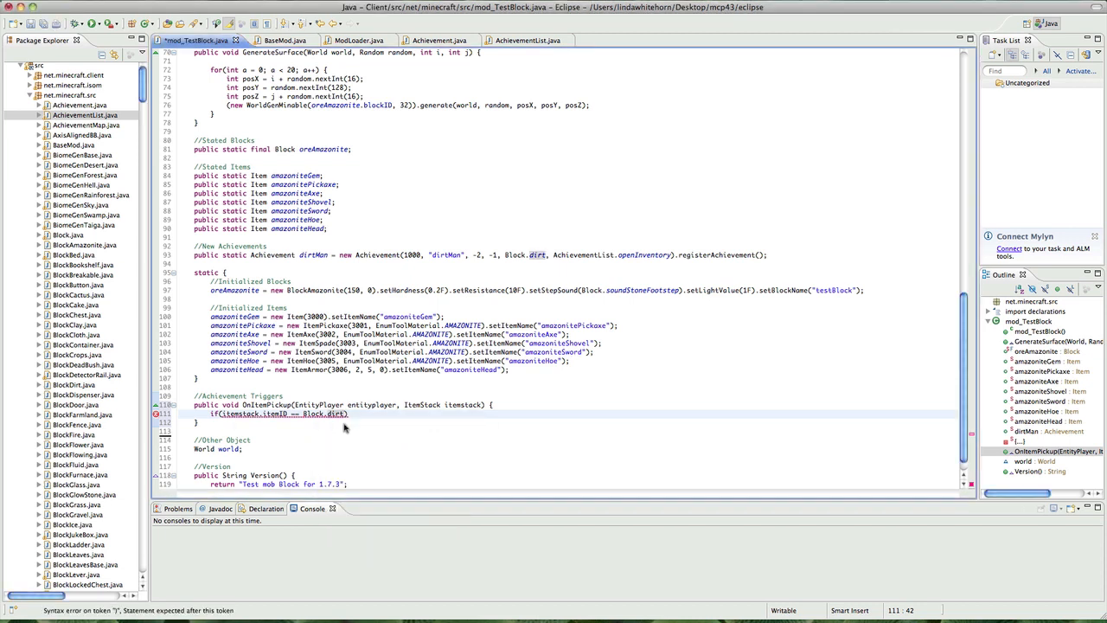
type("blockID")
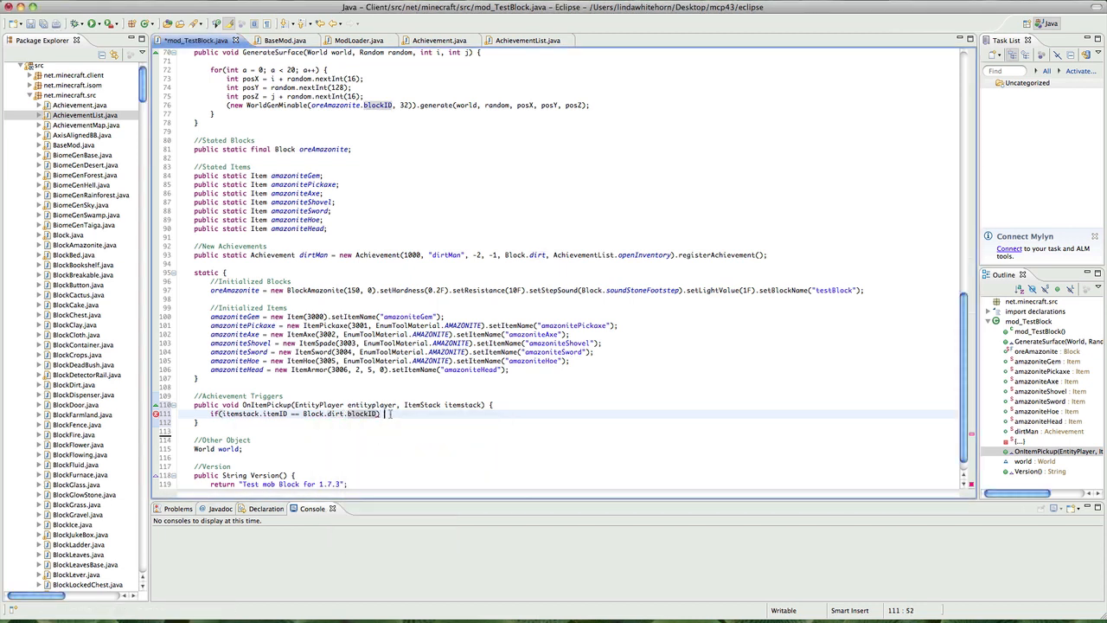
type(" {")
key("Return")
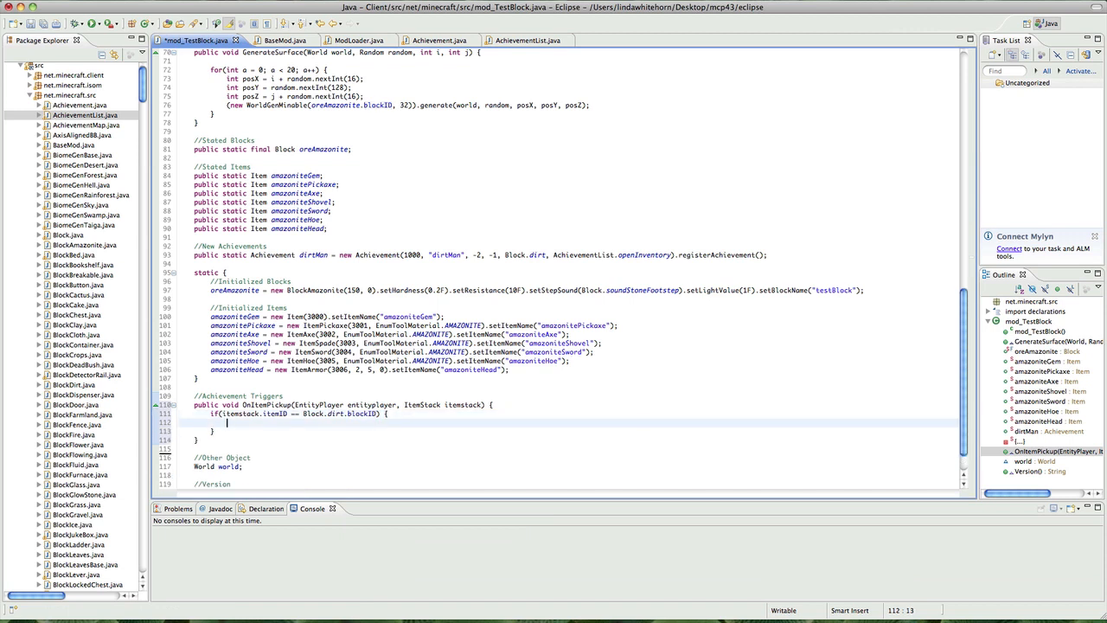
- Inside the if, grant the achievement with entityplayer.addStat(dirtMan, 1)
type("entityplayer")
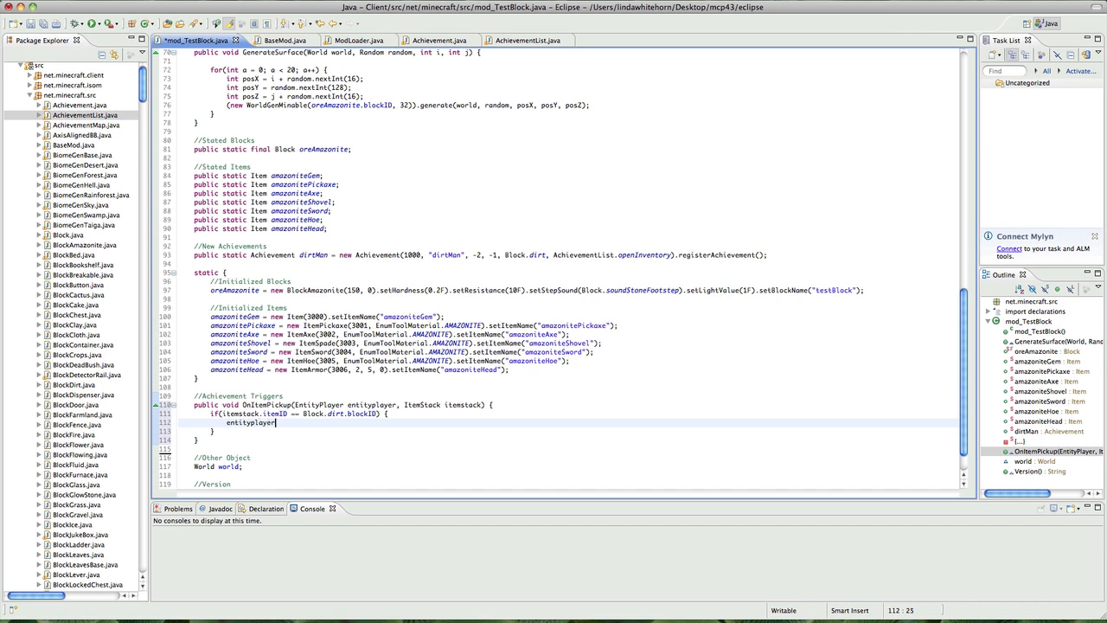
type(".addStat(dirtMan, 1);")
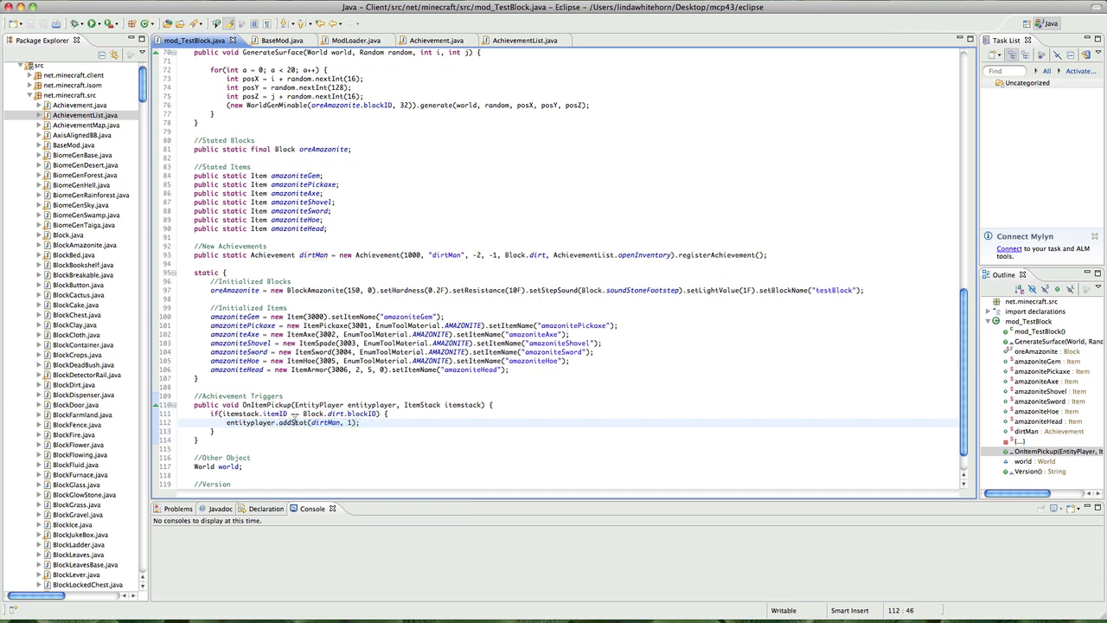
left_click(273, 414)
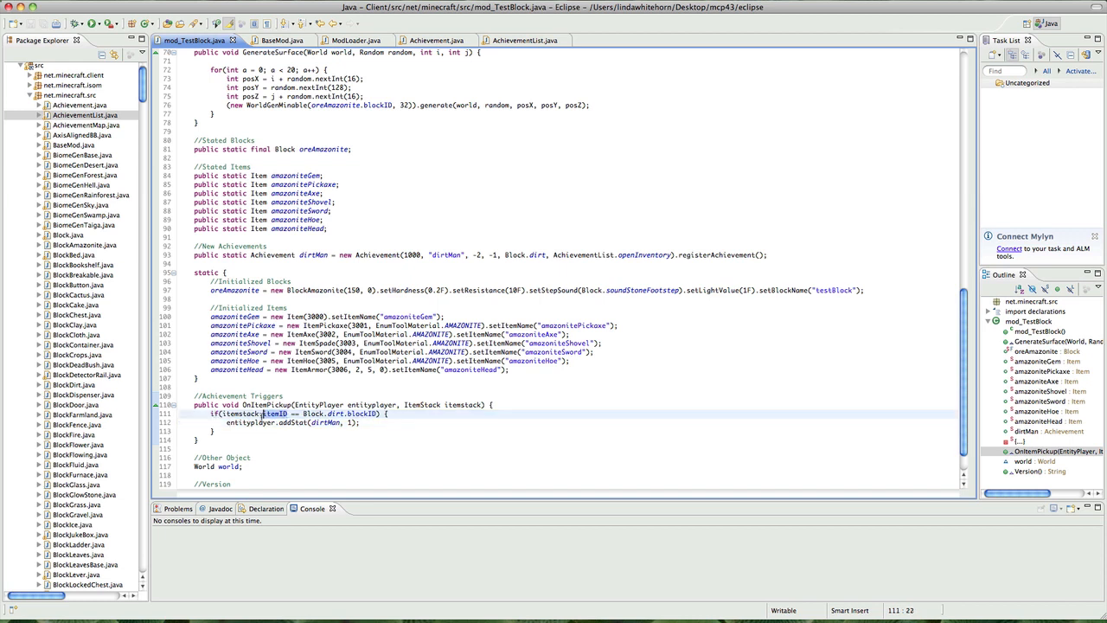
mouse_move(304, 413)
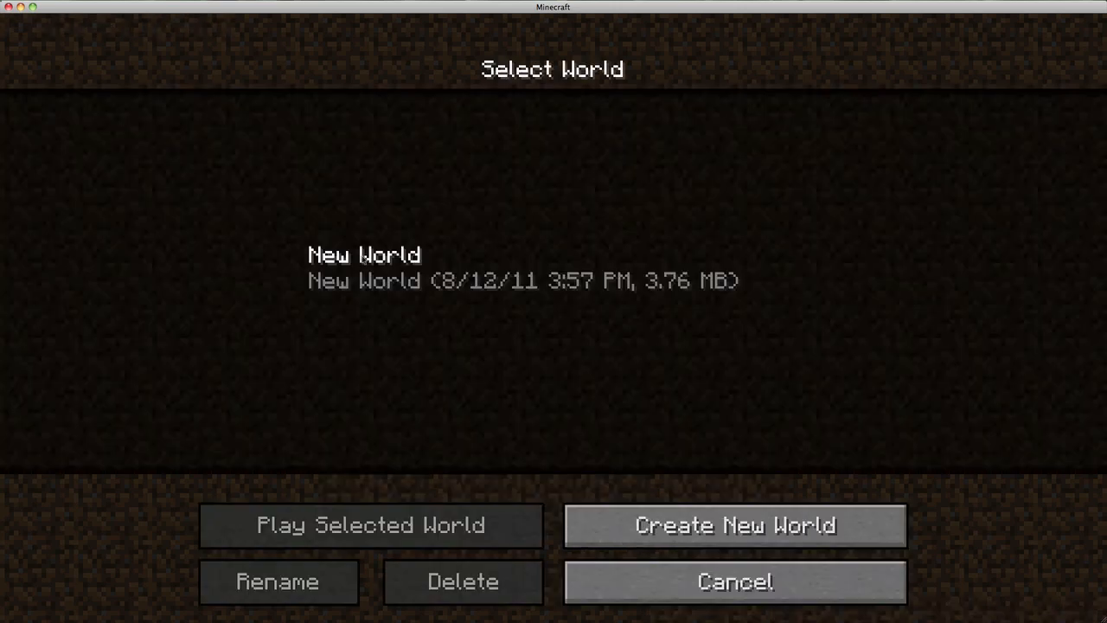
- Select the New World save and start playing it
left_click(552, 268)
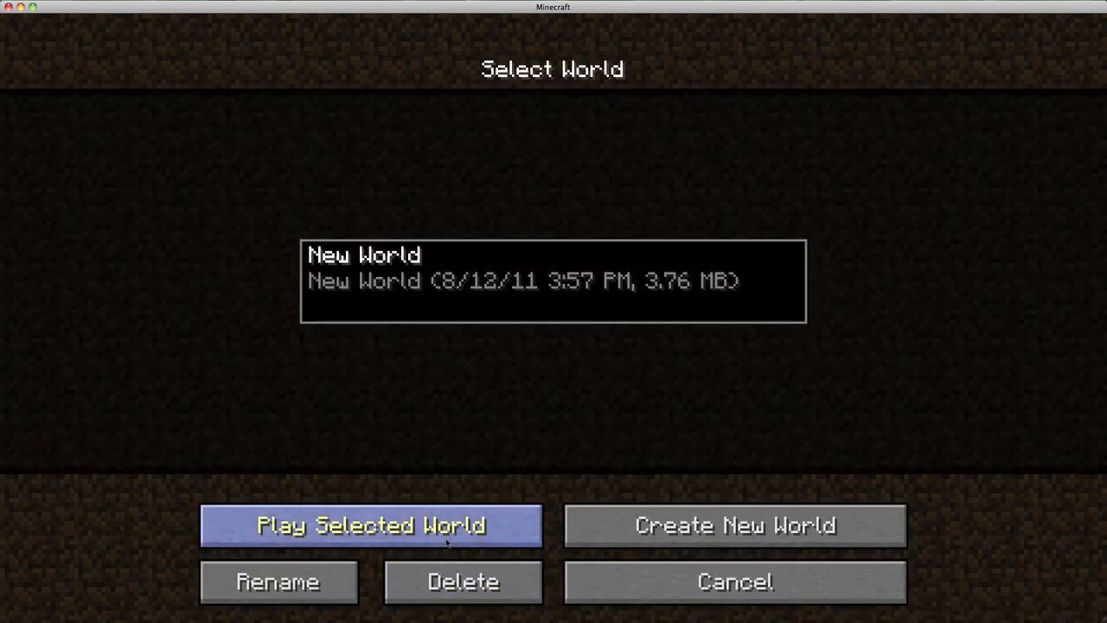
left_click(370, 526)
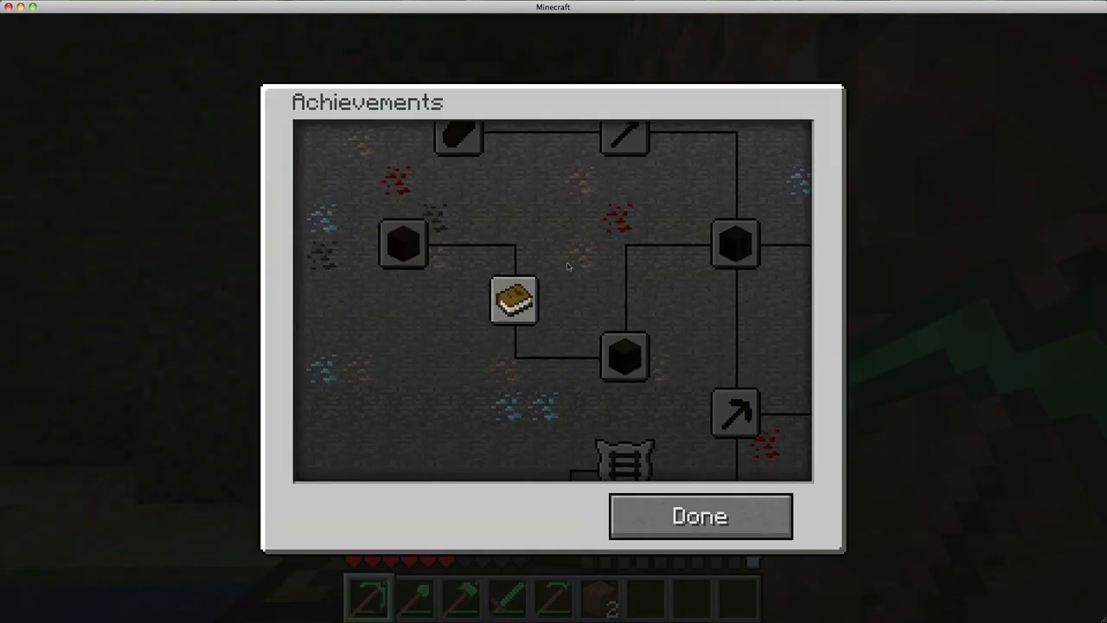
mouse_move(401, 245)
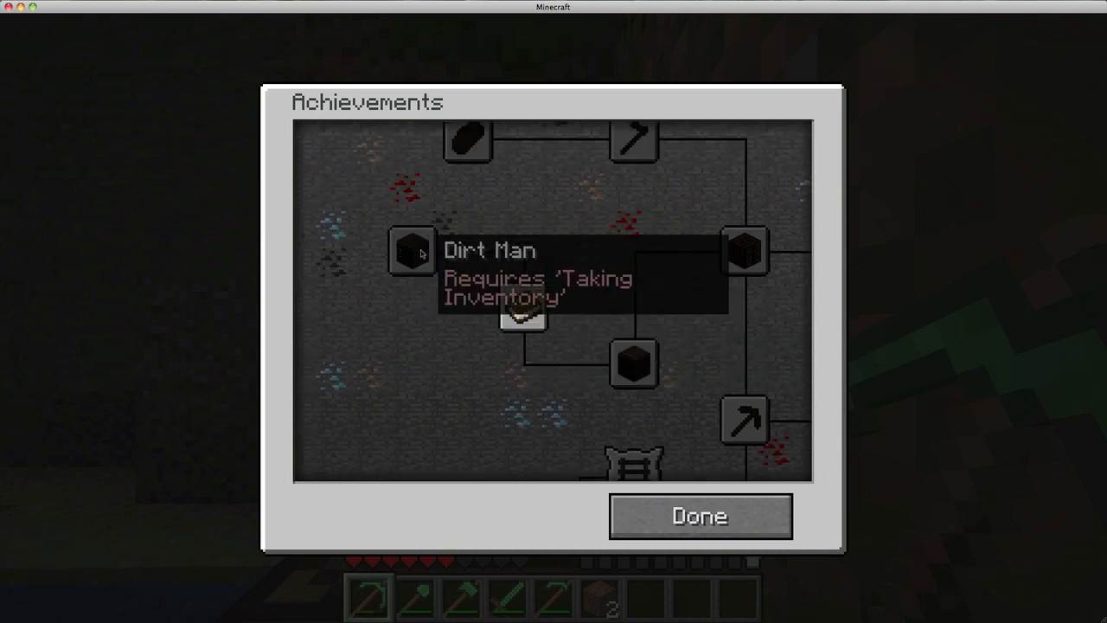
mouse_move(470, 247)
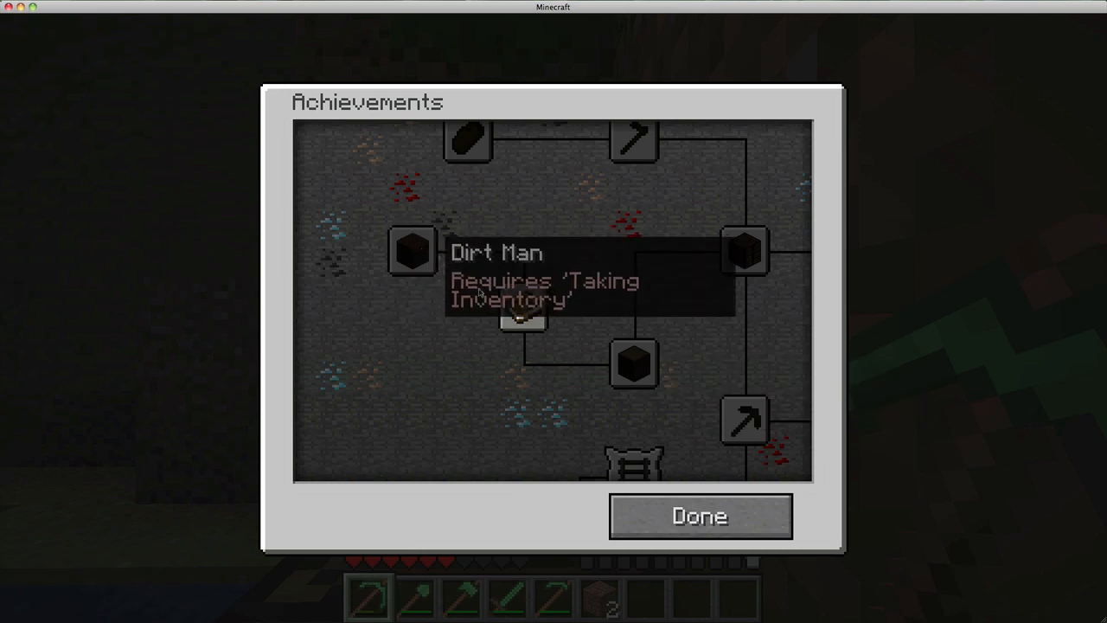
mouse_move(522, 308)
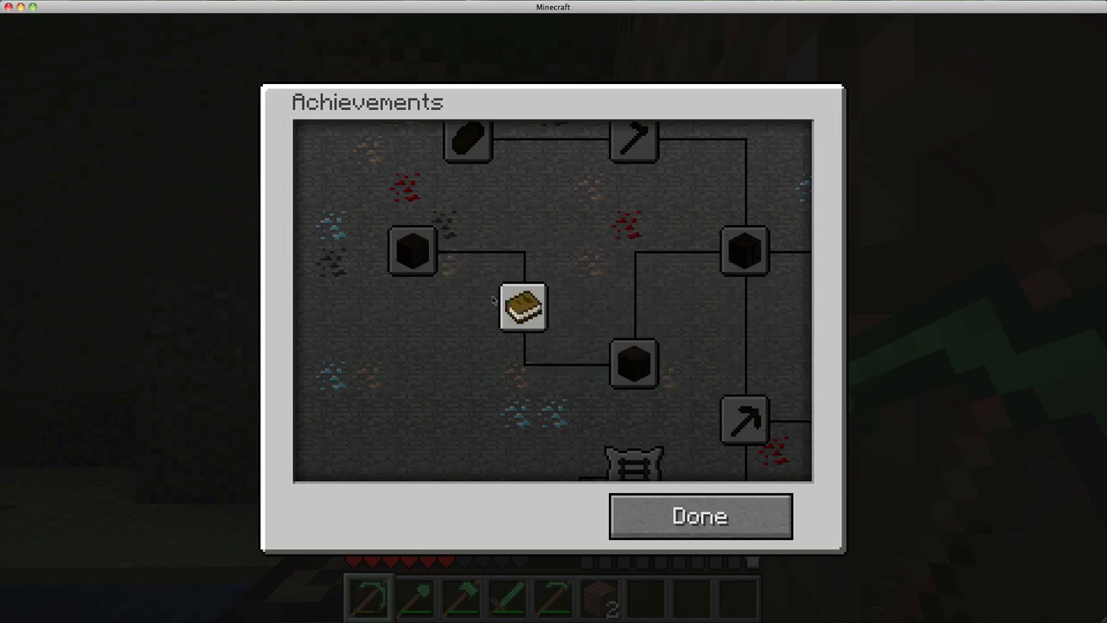
- Earn Taking Inventory by opening and closing the inventory, then dismiss the achievements map
left_click(699, 515)
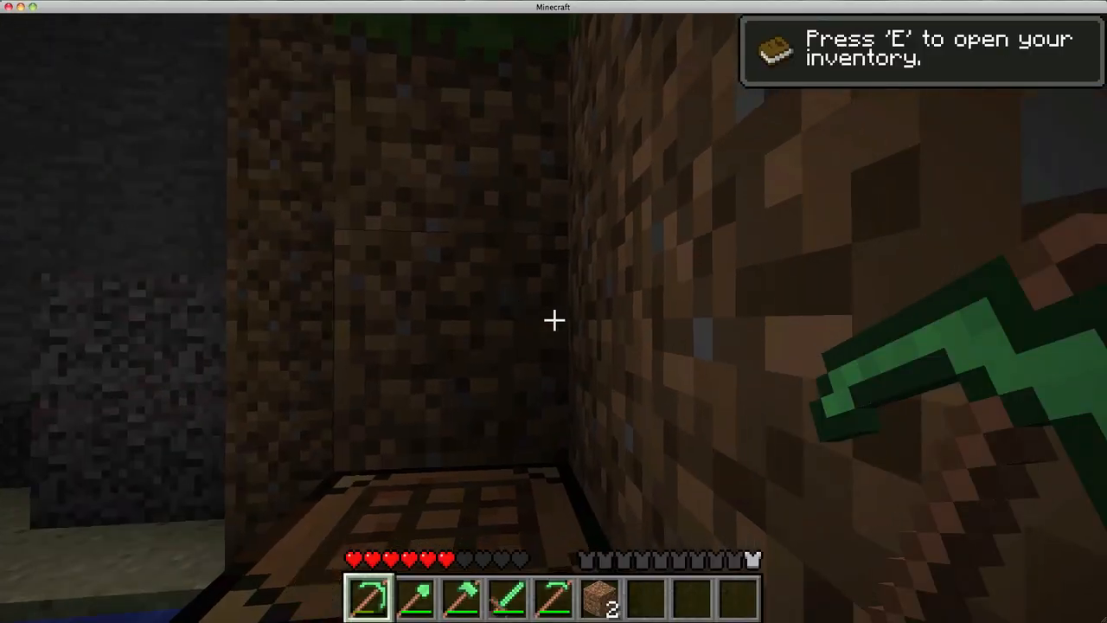
key("e")
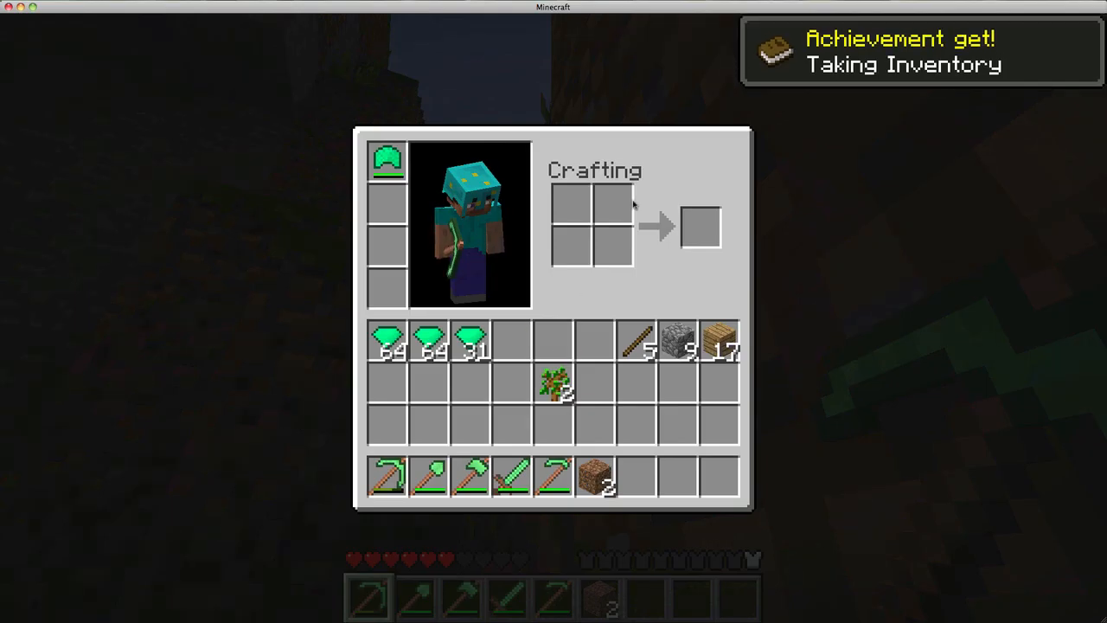
key("e")
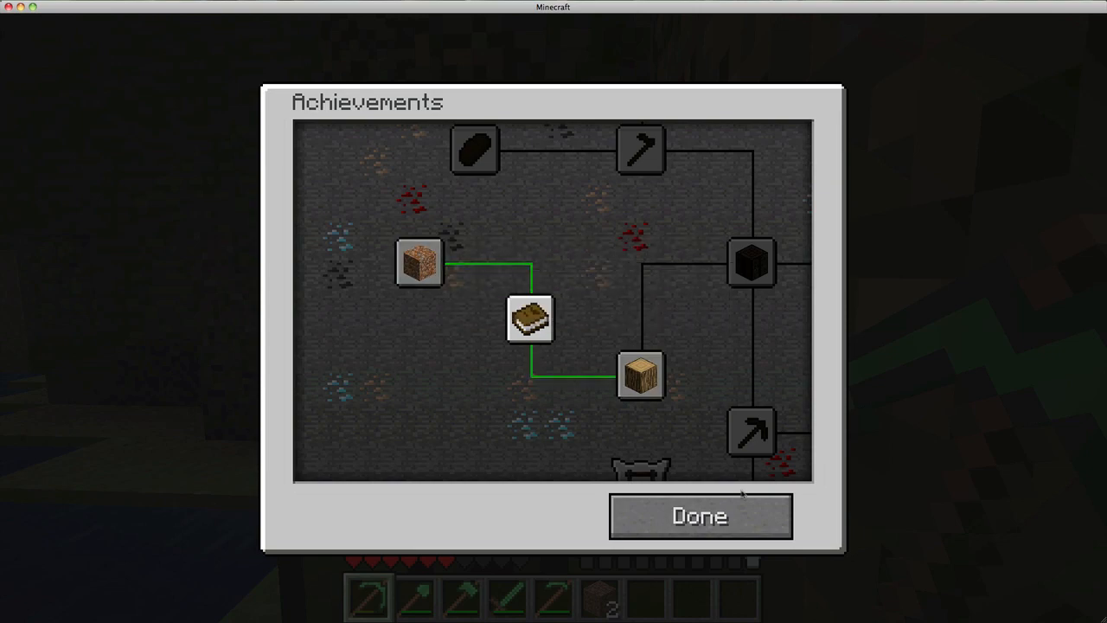
left_click(699, 516)
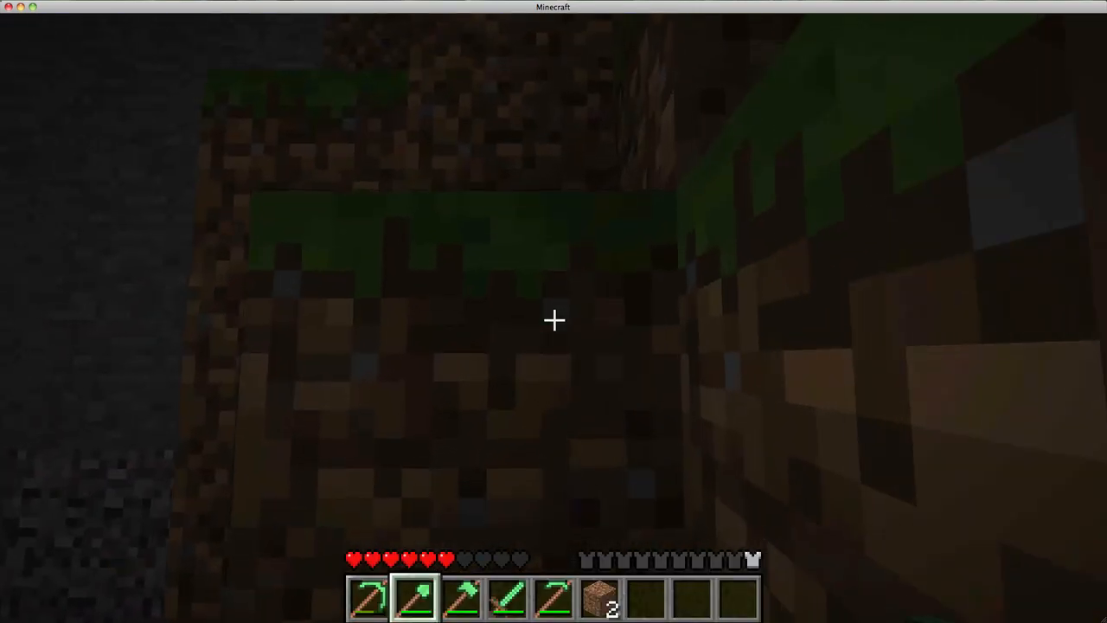
- Dig up a dirt block to earn the Dirt Man achievement, then pause to the game menu
left_click(553, 320)
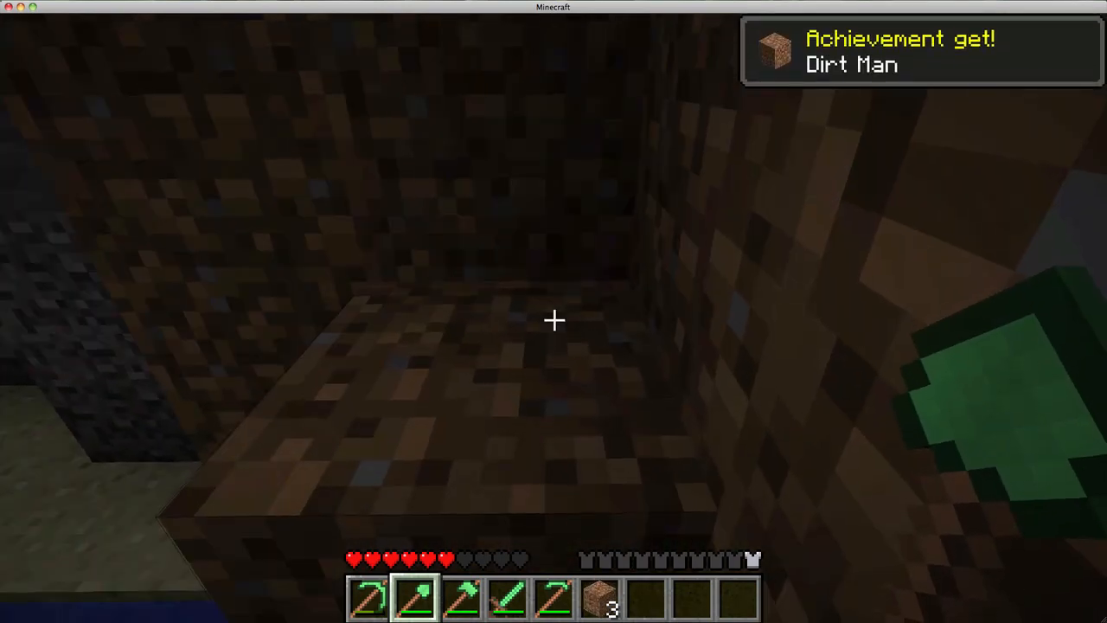
mouse_move(553, 320)
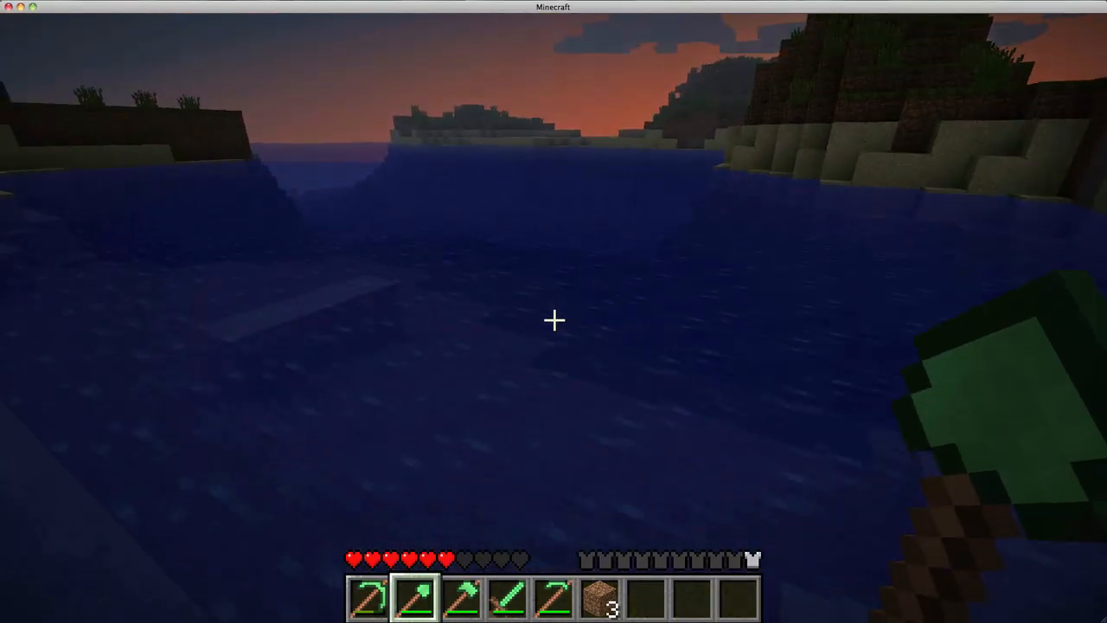
mouse_move(554, 320)
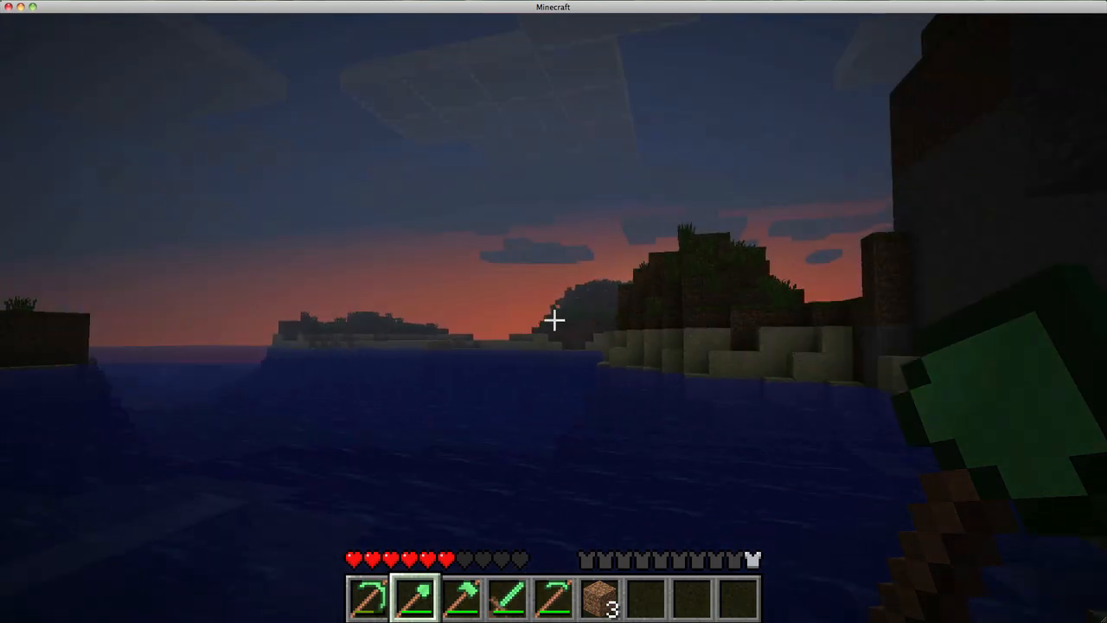
mouse_move(553, 311)
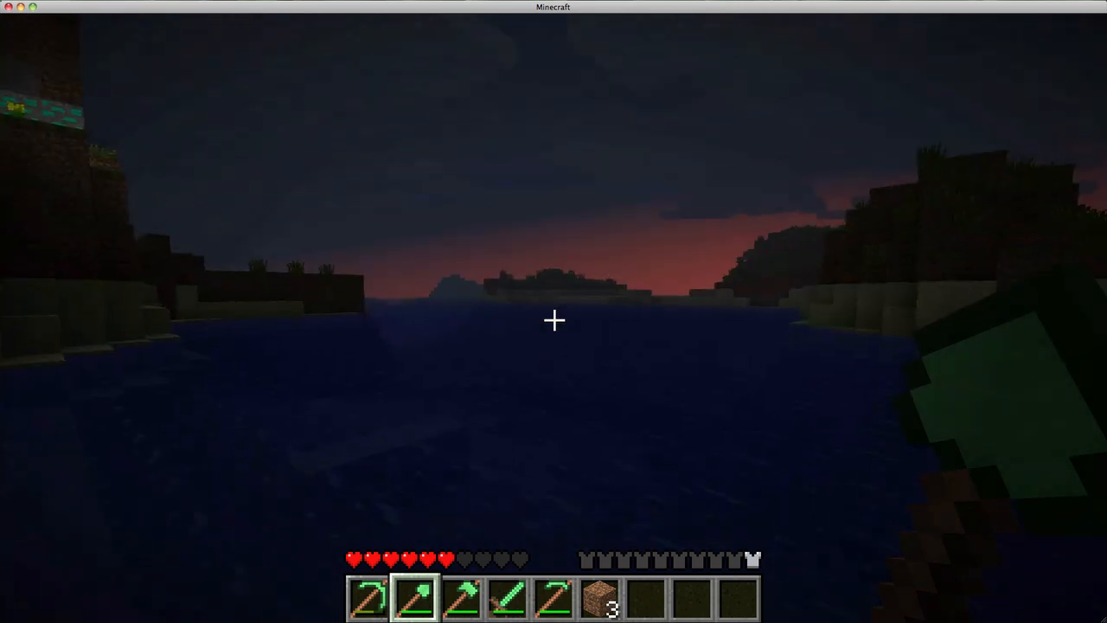
key("Escape")
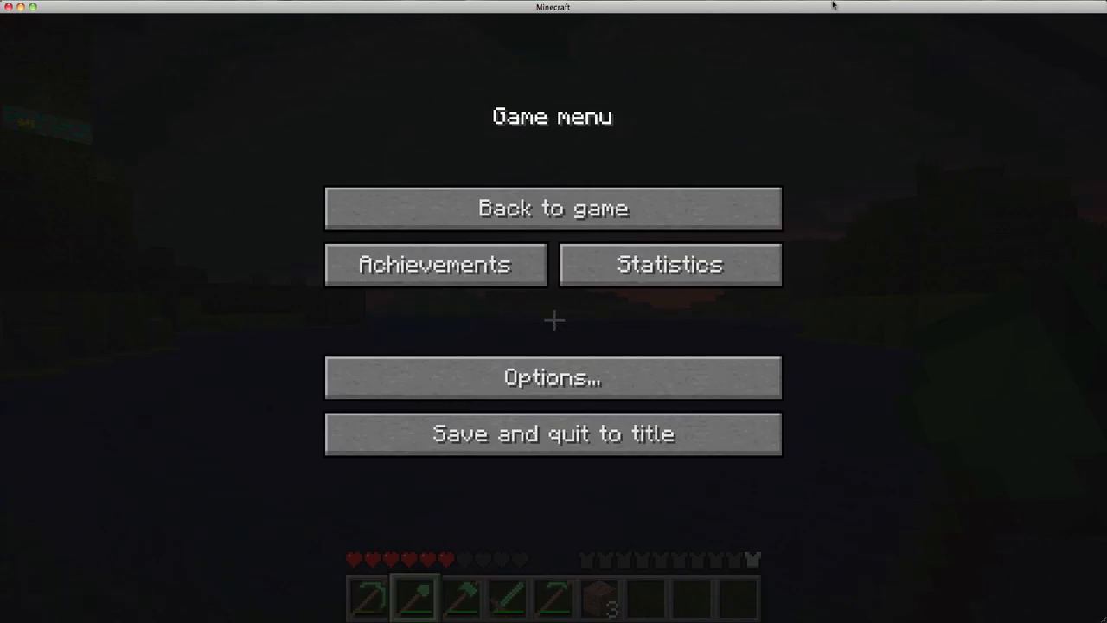